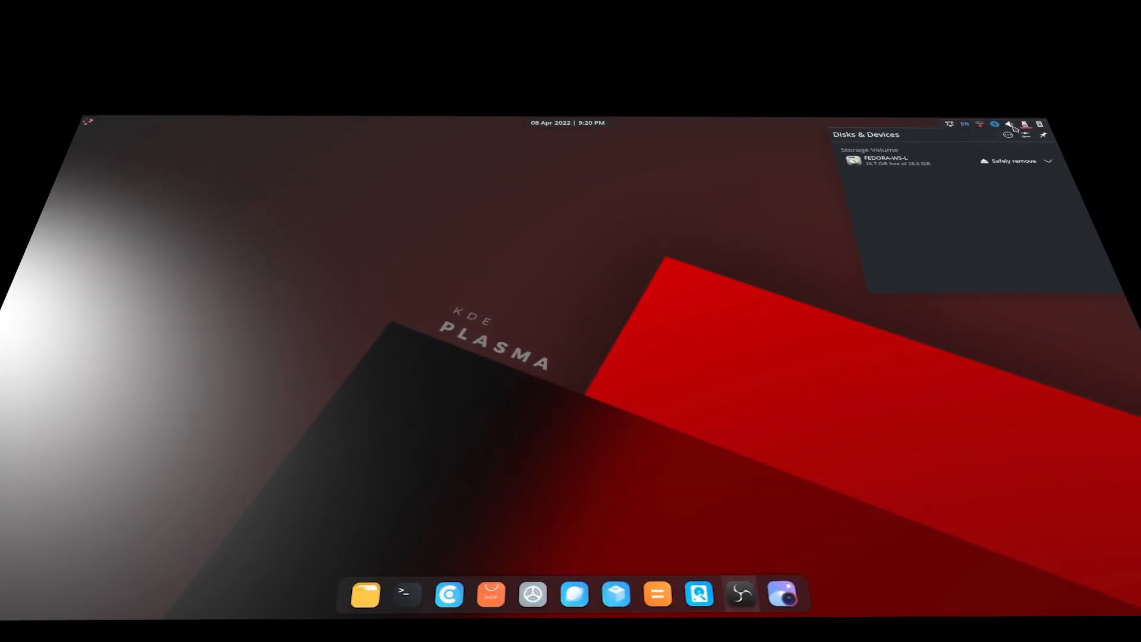
Bring up the context menu on empty space in Dolphin's Downloads folder
{"action": "left_click", "coordinate": [368, 594]}
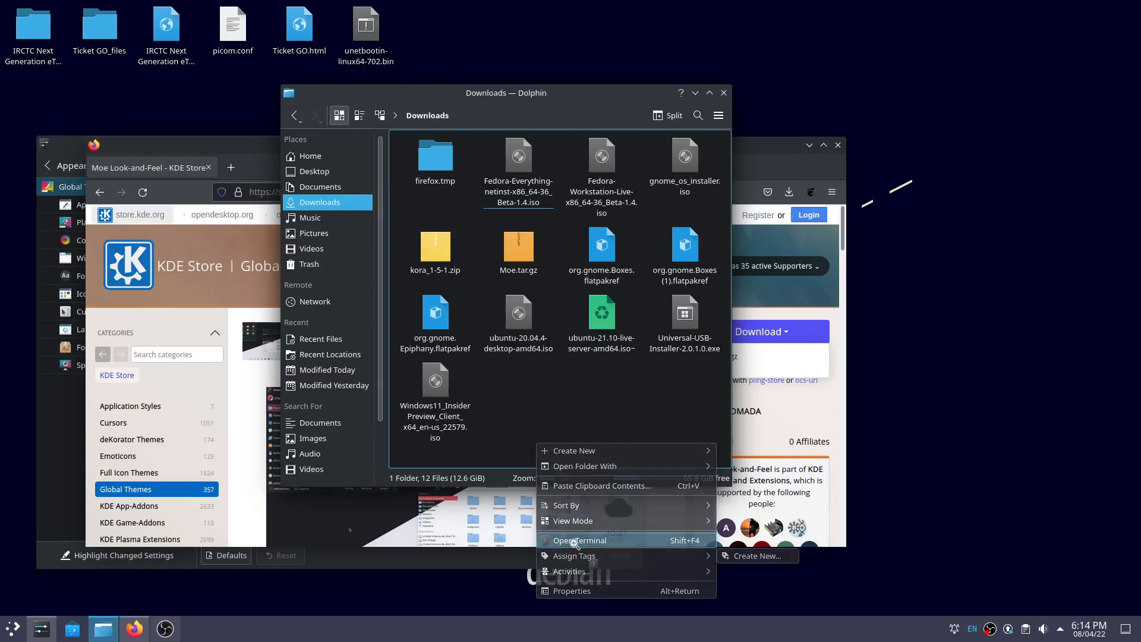
Run plasmapkg2 --install ./Moe.tar.gz from a terminal opened in Downloads
{"action": "left_click", "coordinate": [580, 540]}
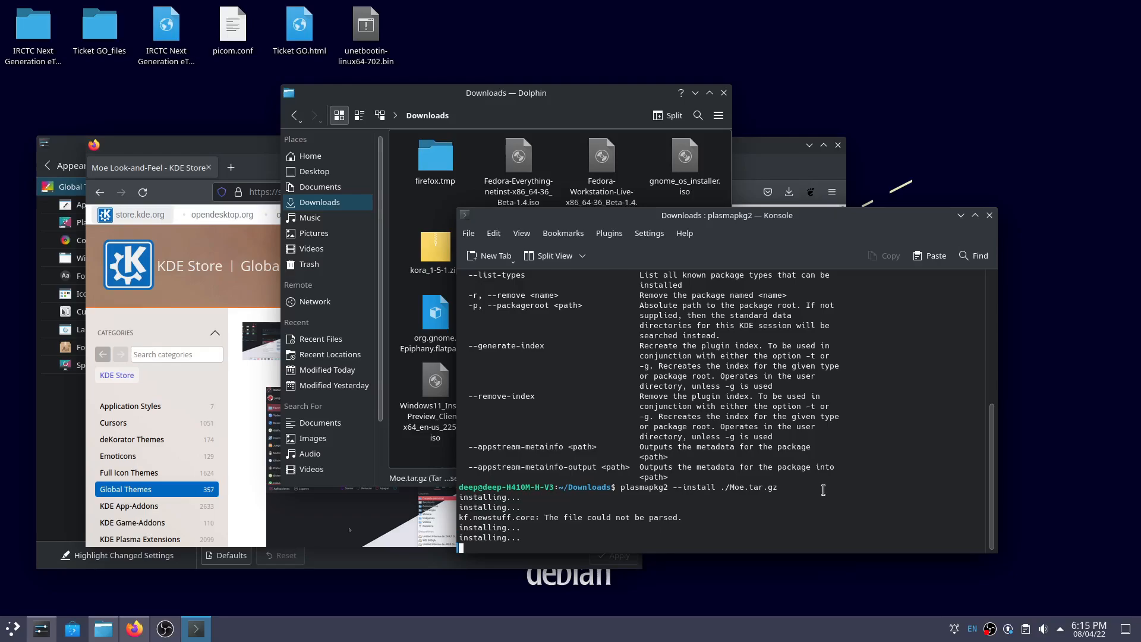
{"action": "mouse_move", "coordinate": [259, 157]}
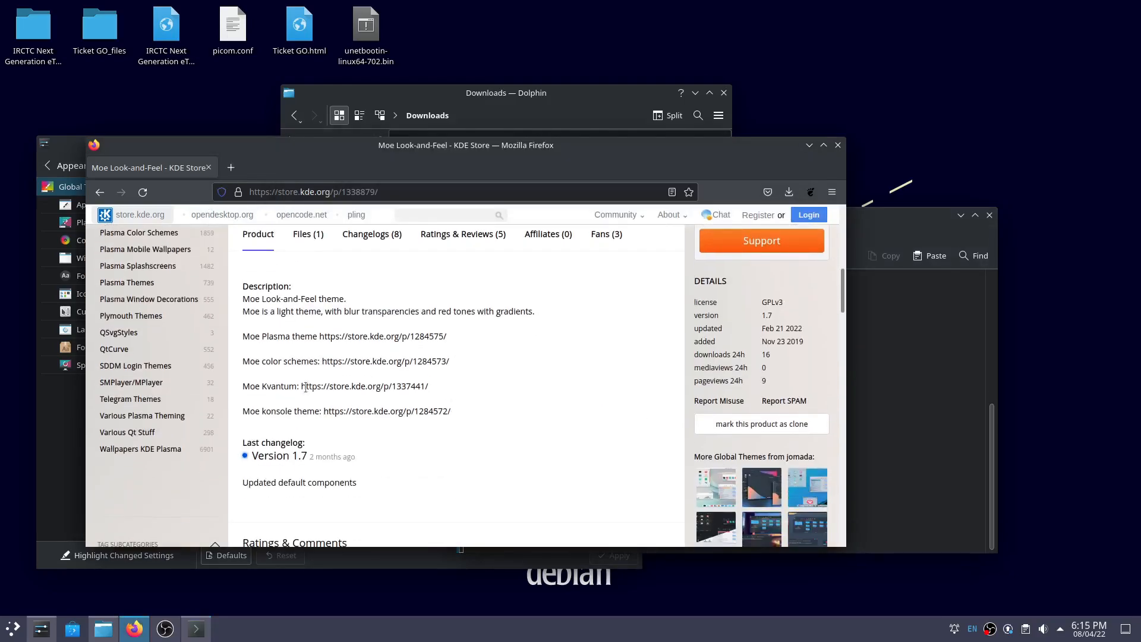
{"action": "right_click", "coordinate": [352, 386]}
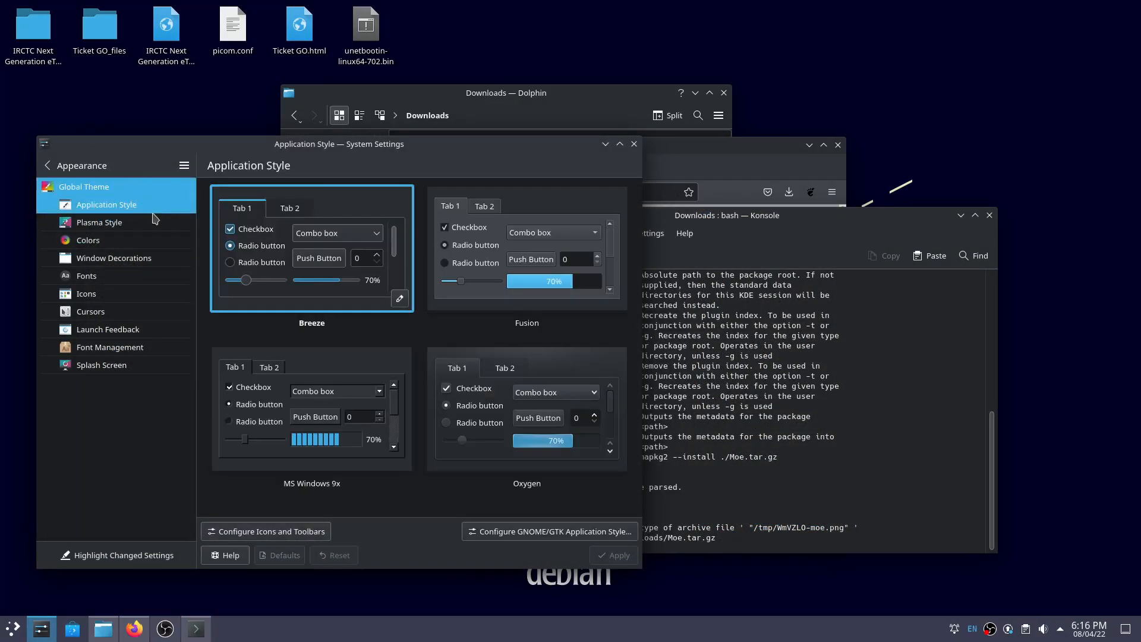
Select the Moe global theme and apply it to the desktop
{"action": "left_click", "coordinate": [83, 187]}
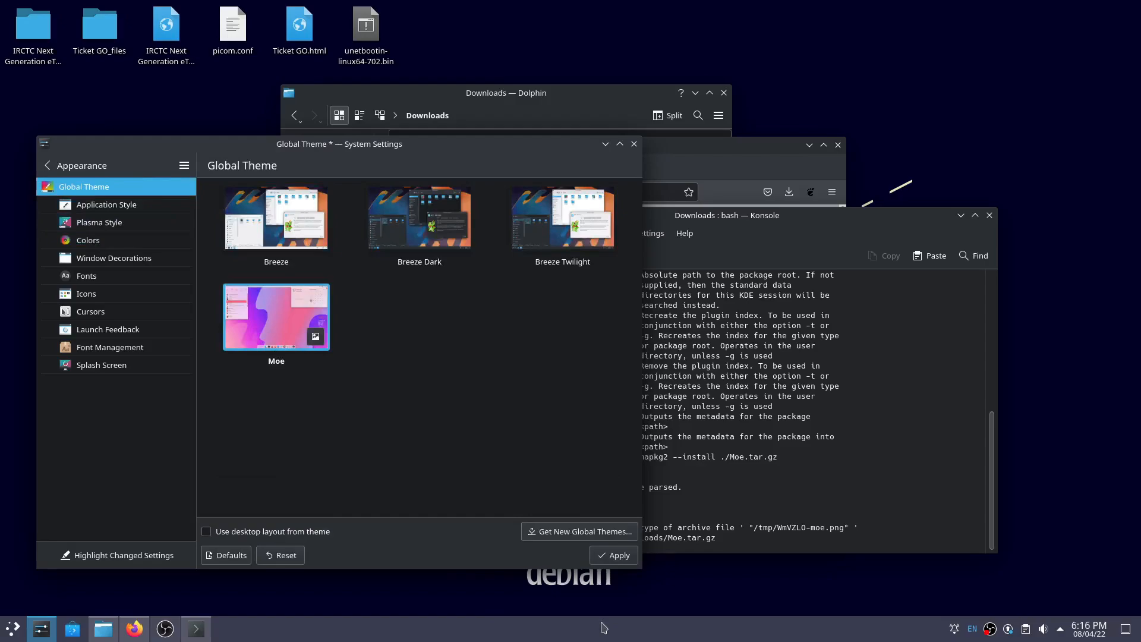
{"action": "left_click", "coordinate": [613, 555]}
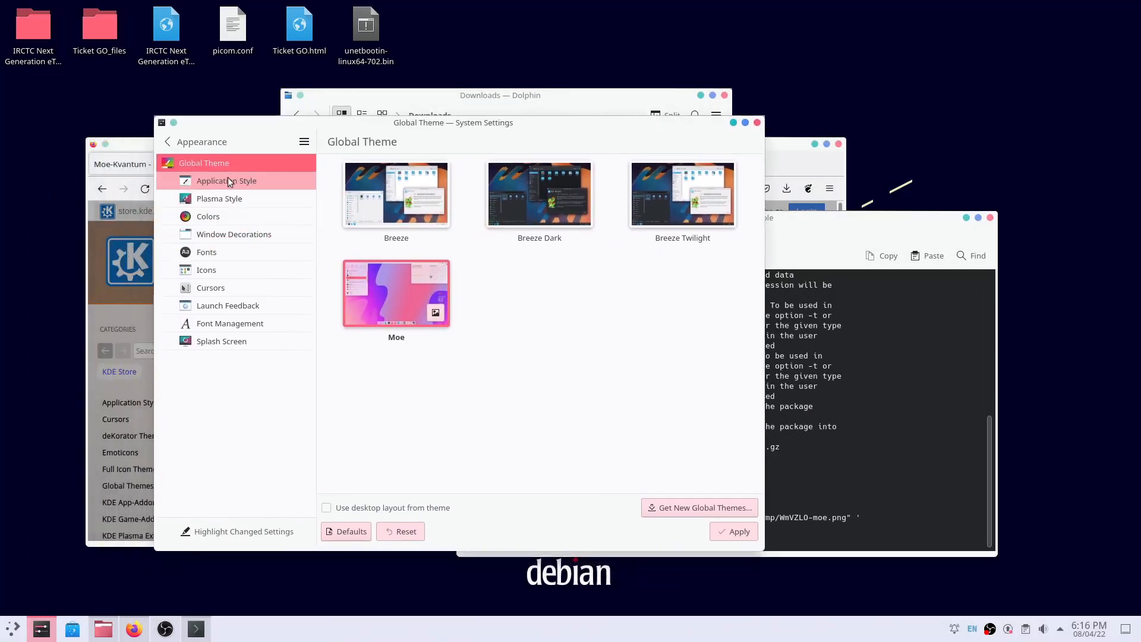
{"action": "left_click", "coordinate": [225, 181]}
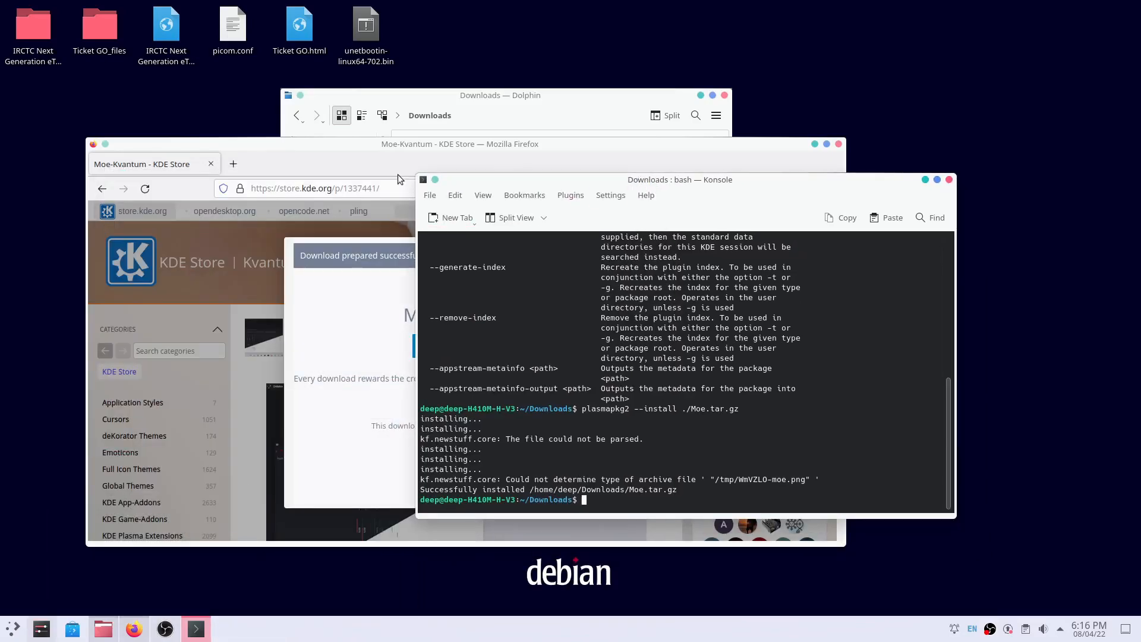
Run sudo apt install qt5-style-kvantum to install the Kvantum style engine
{"action": "type", "text": "sudo"}
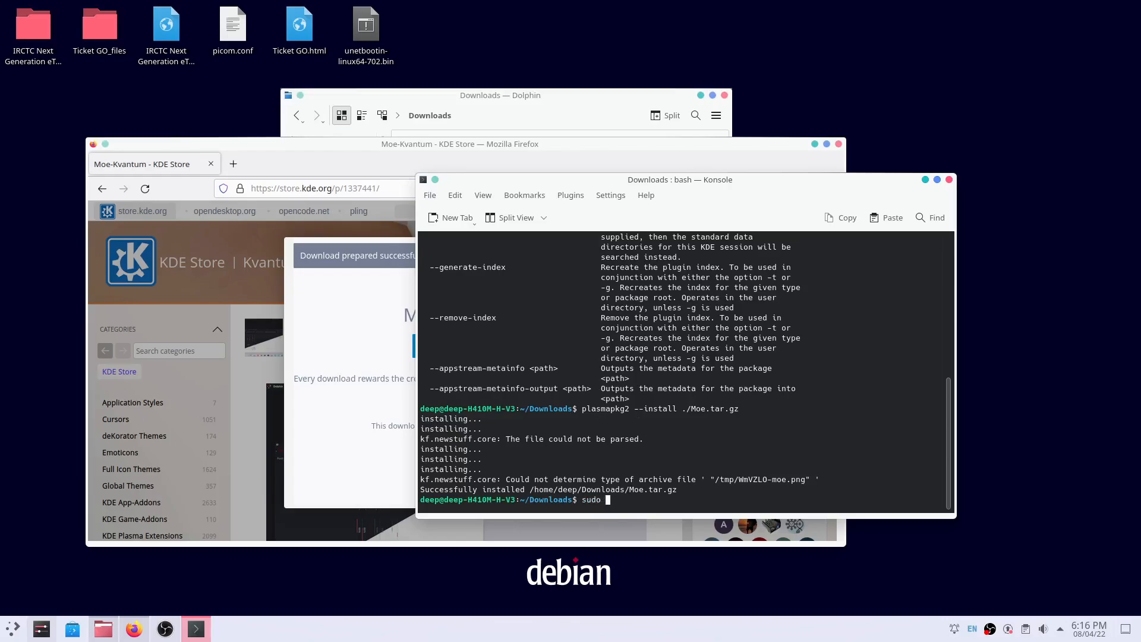
{"action": "type", "text": "apt installl"}
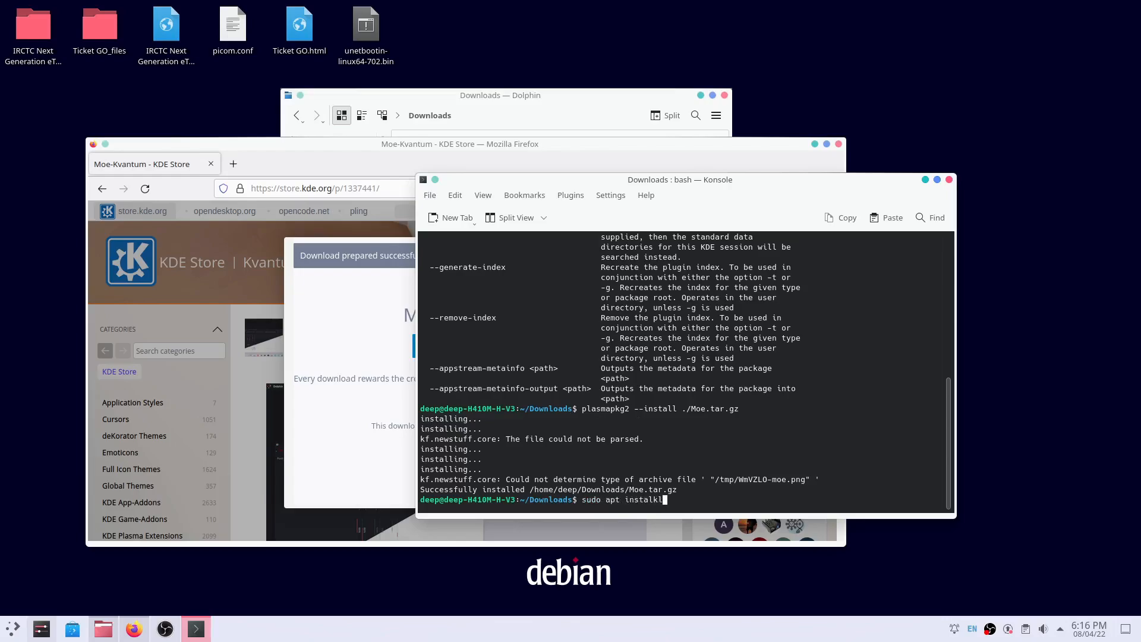
{"action": "type", "text": "qt"}
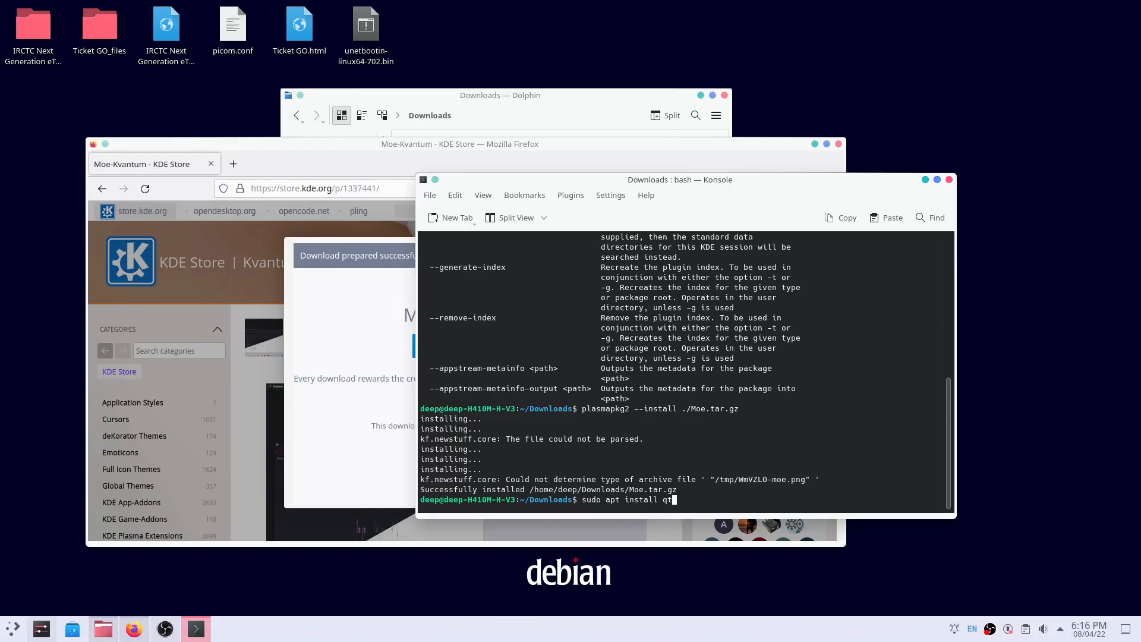
{"action": "type", "text": "5-style"}
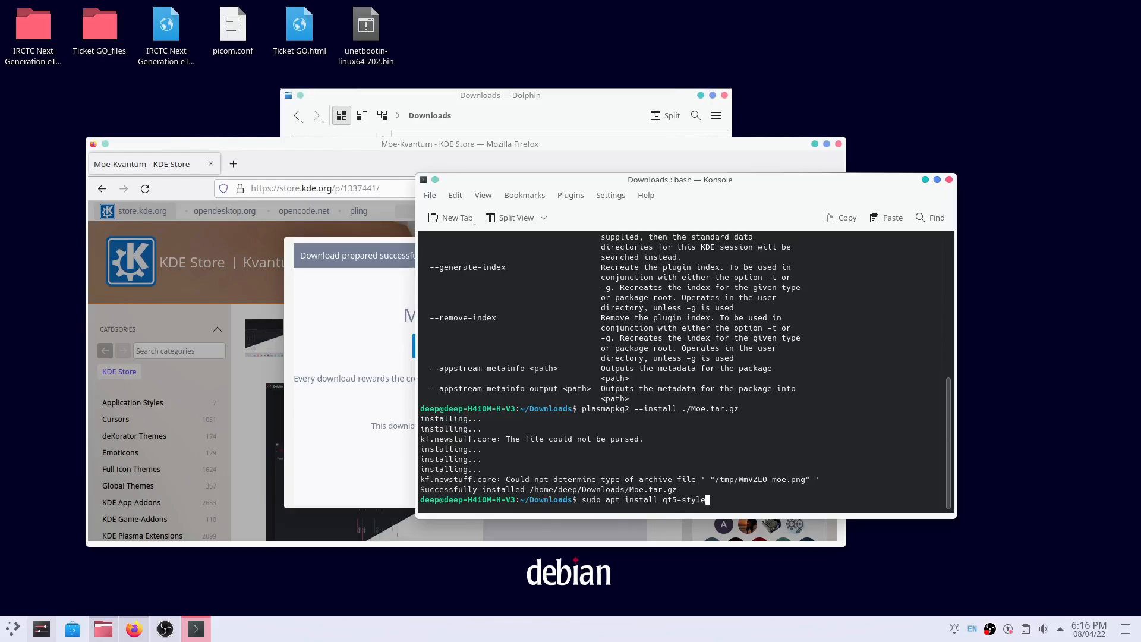
{"action": "type", "text": "kva"}
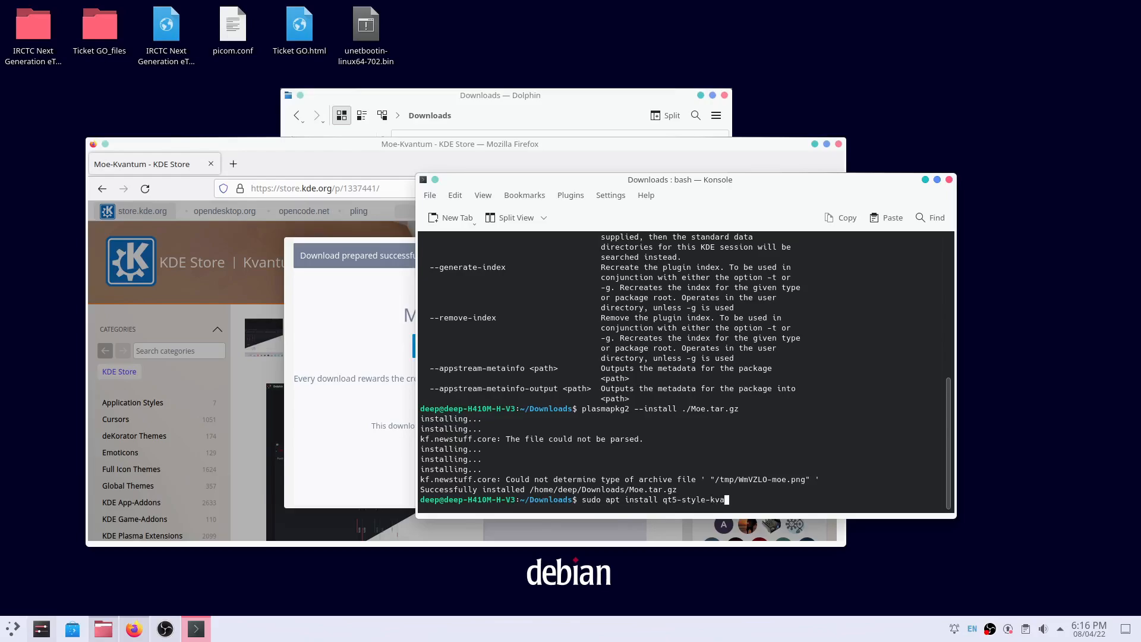
{"action": "key", "text": "Return"}
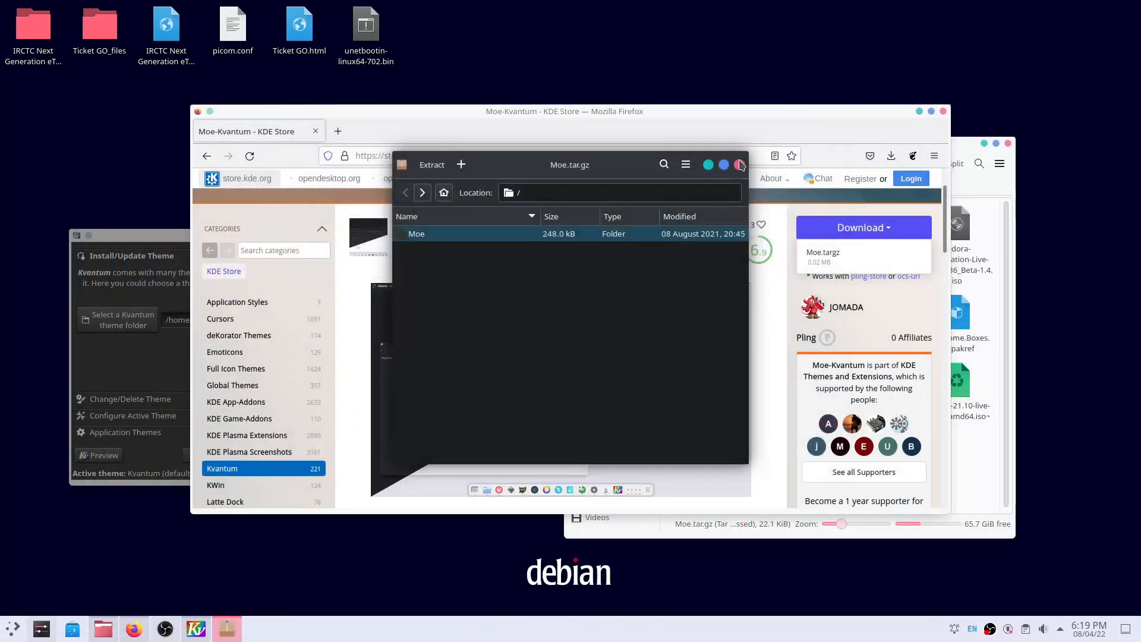
Install the Moe Kvantum theme from its Downloads folder and make it the active style
{"action": "left_click", "coordinate": [117, 320]}
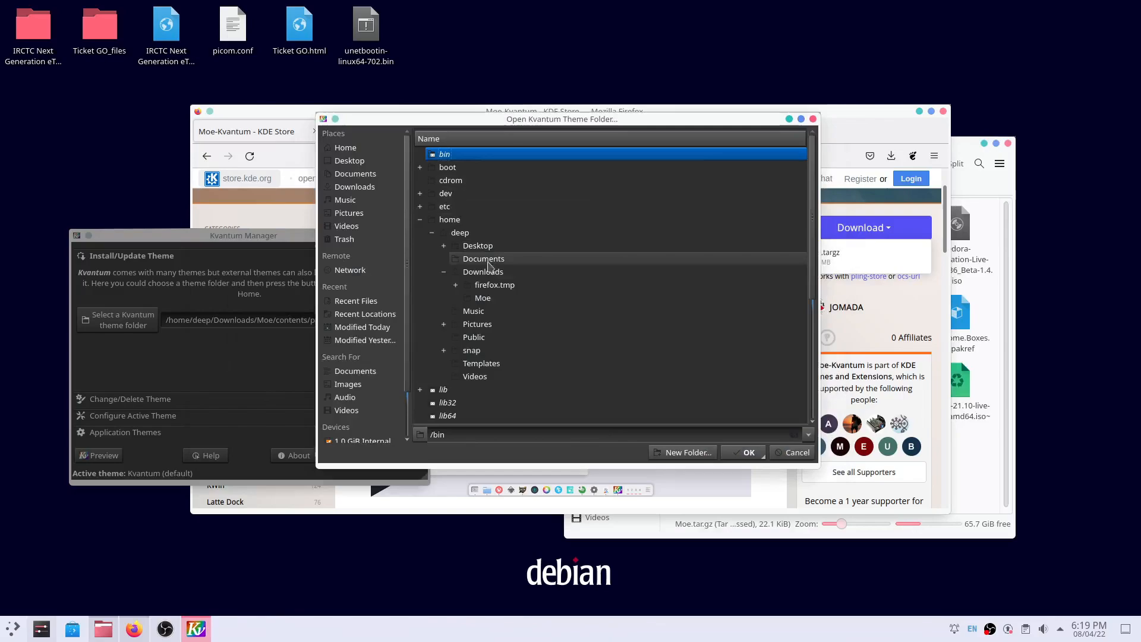
{"action": "left_click", "coordinate": [749, 452]}
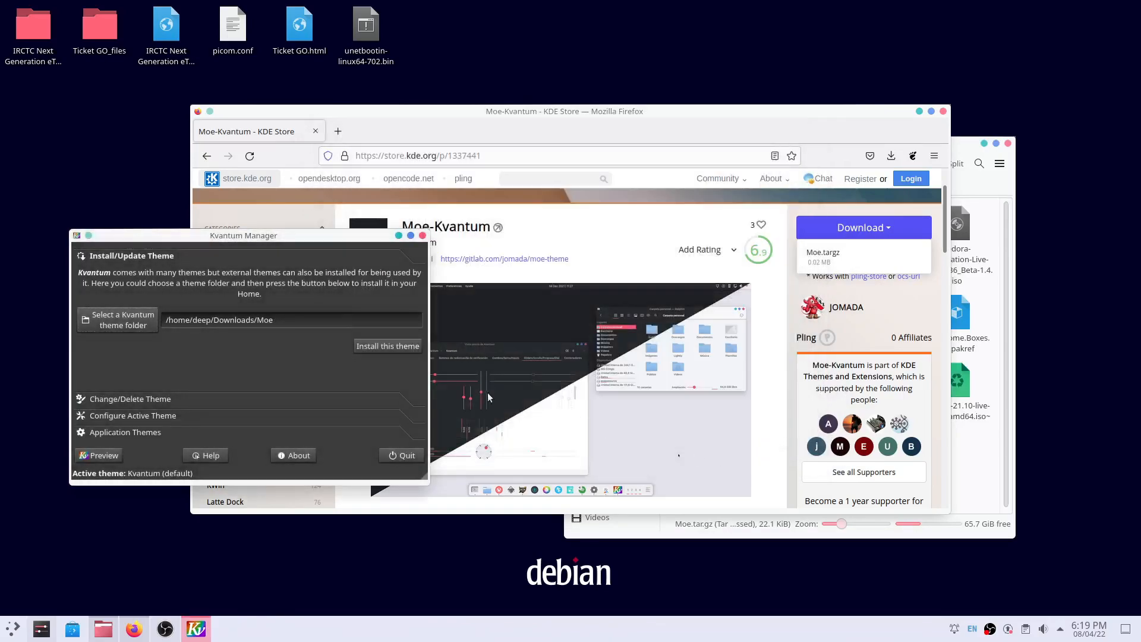
{"action": "left_click", "coordinate": [388, 345]}
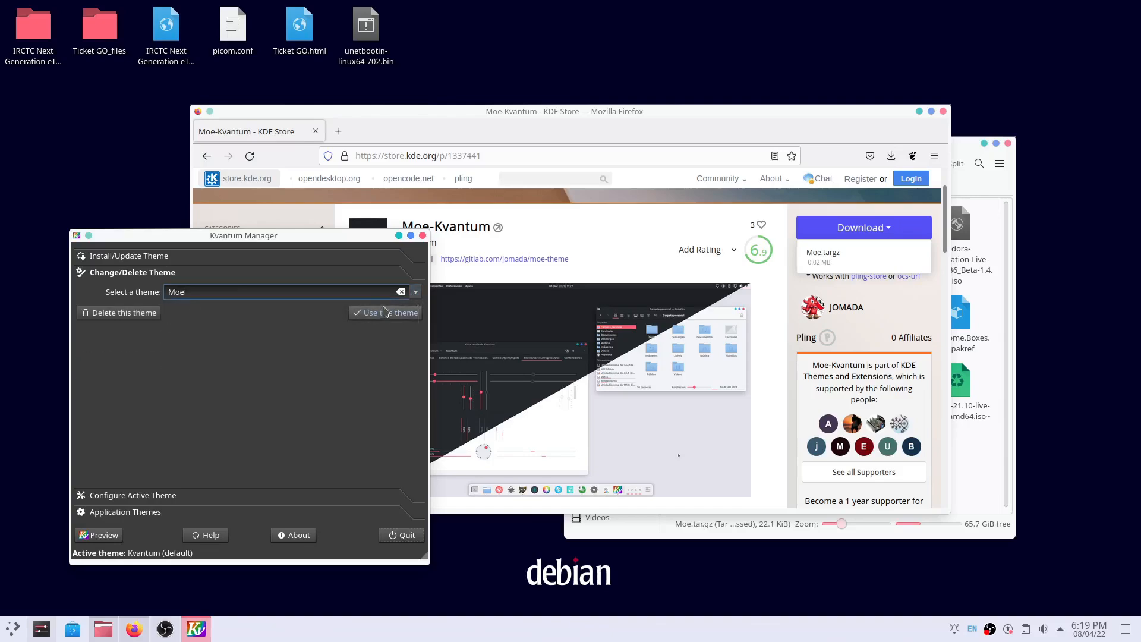
{"action": "left_click", "coordinate": [385, 312]}
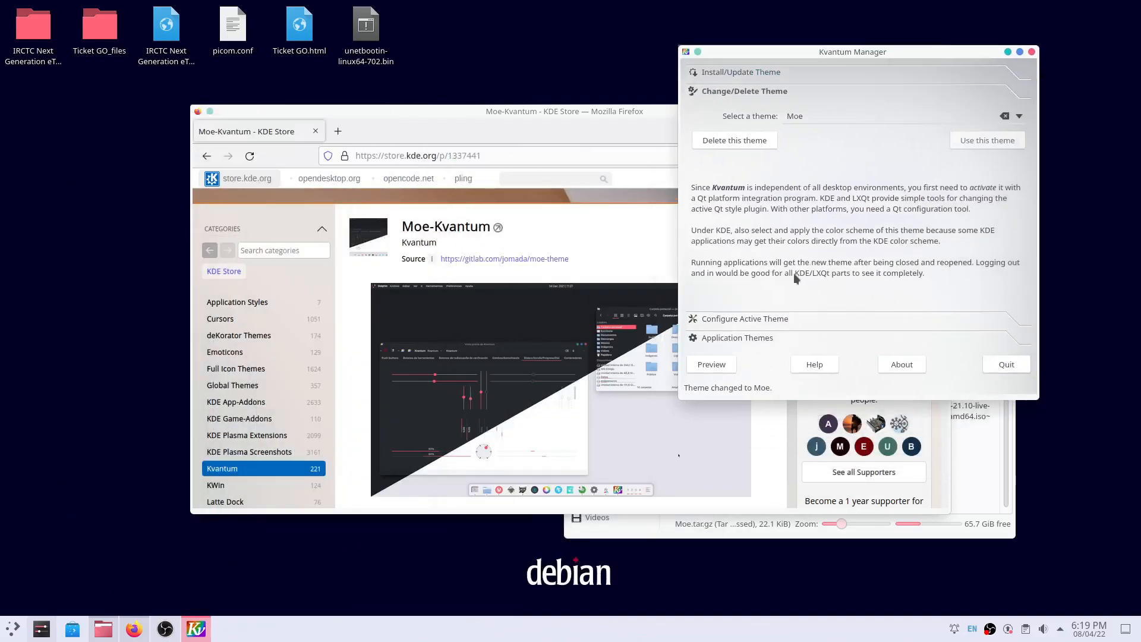
{"action": "left_click", "coordinate": [743, 319]}
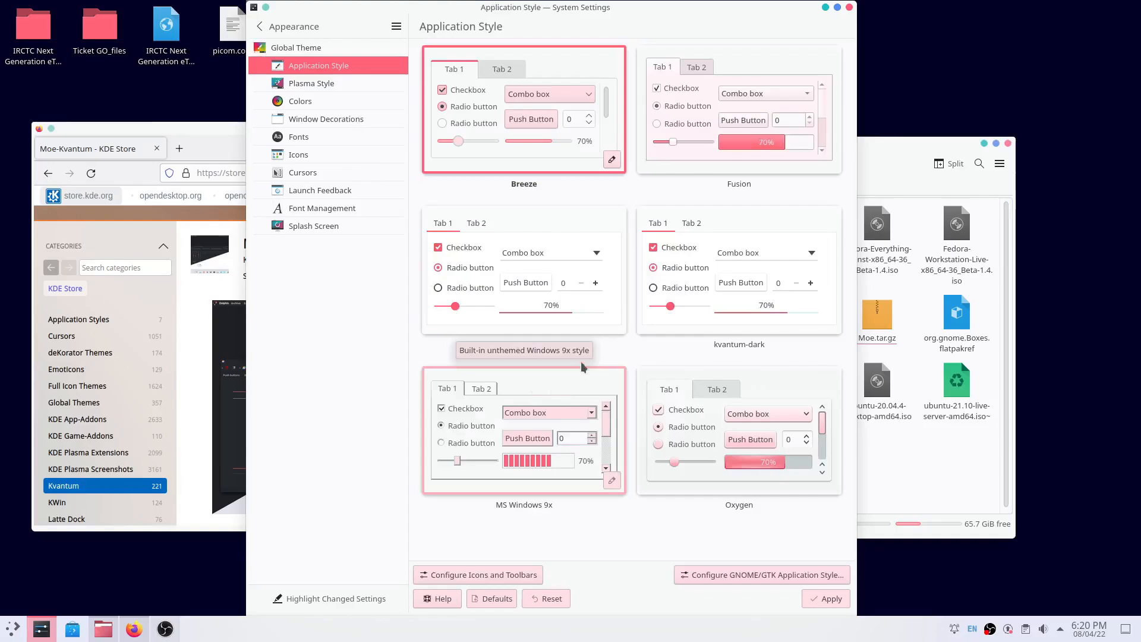
Select and apply kvantum as the application style
{"action": "left_click", "coordinate": [523, 282]}
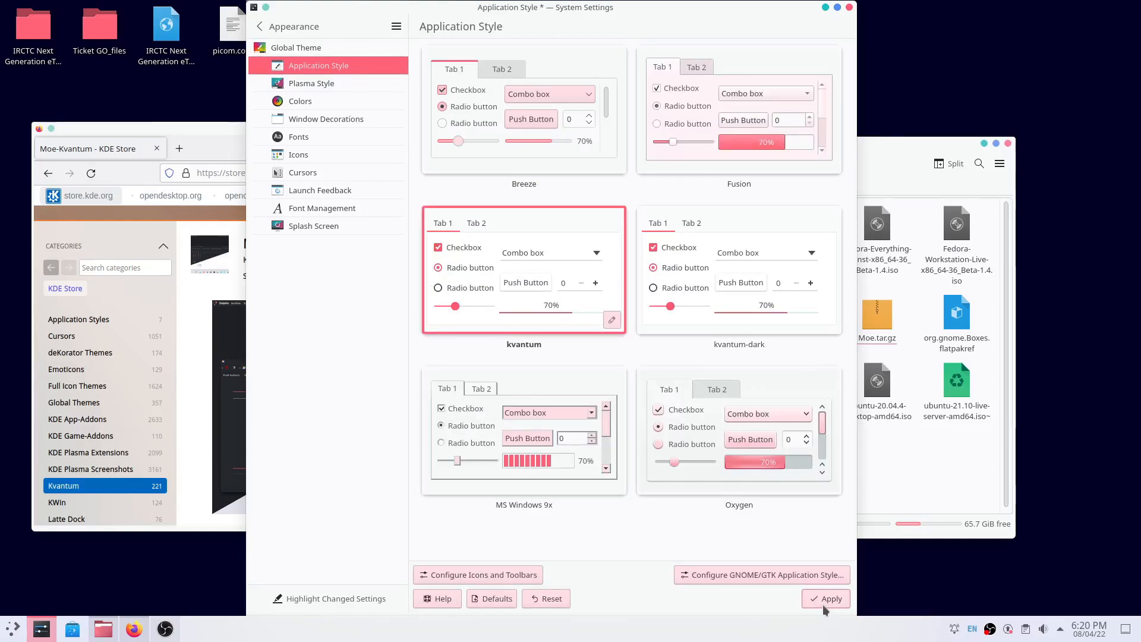
{"action": "left_click", "coordinate": [826, 598]}
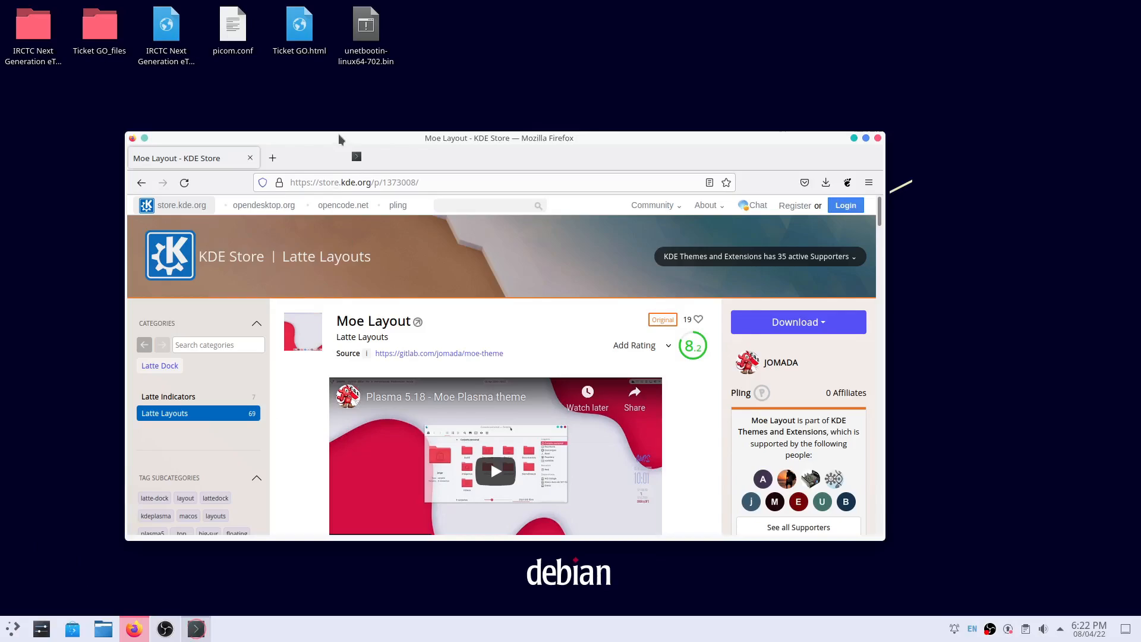
Run sudo apt install latte-dock in a new terminal and confirm with the password
{"action": "left_click", "coordinate": [194, 628]}
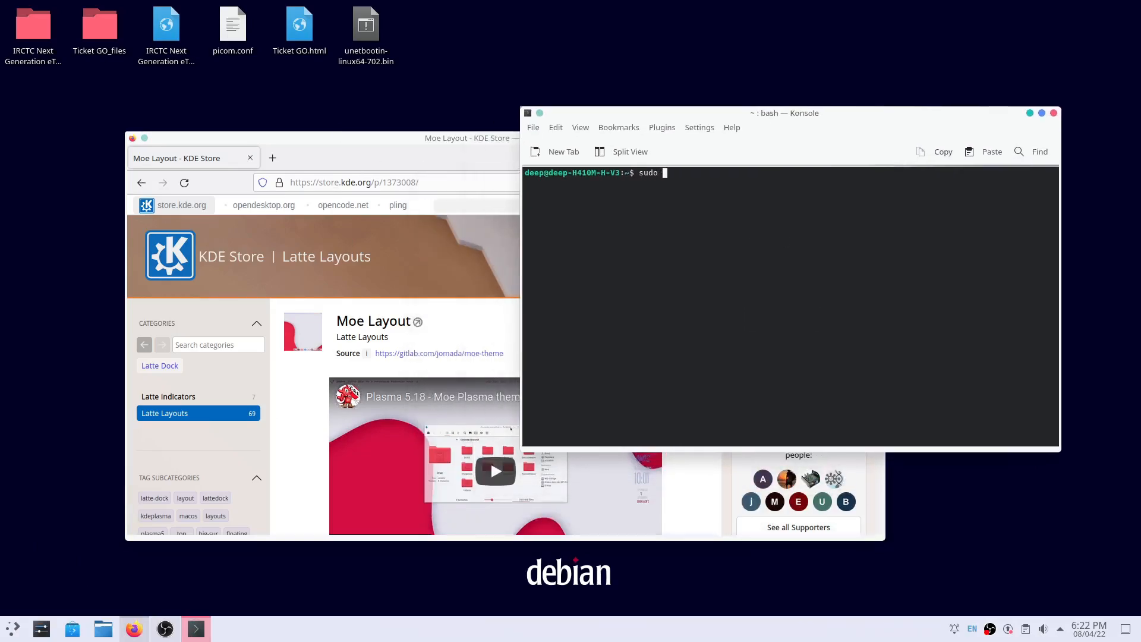
{"action": "type", "text": "apt install"}
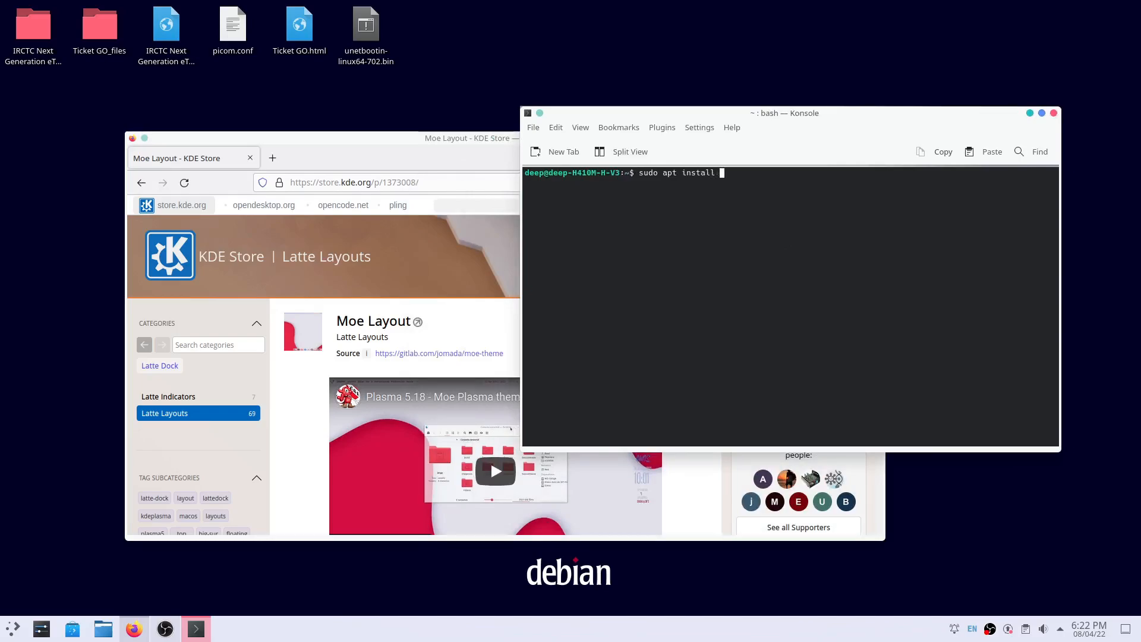
{"action": "type", "text": "latte-dock"}
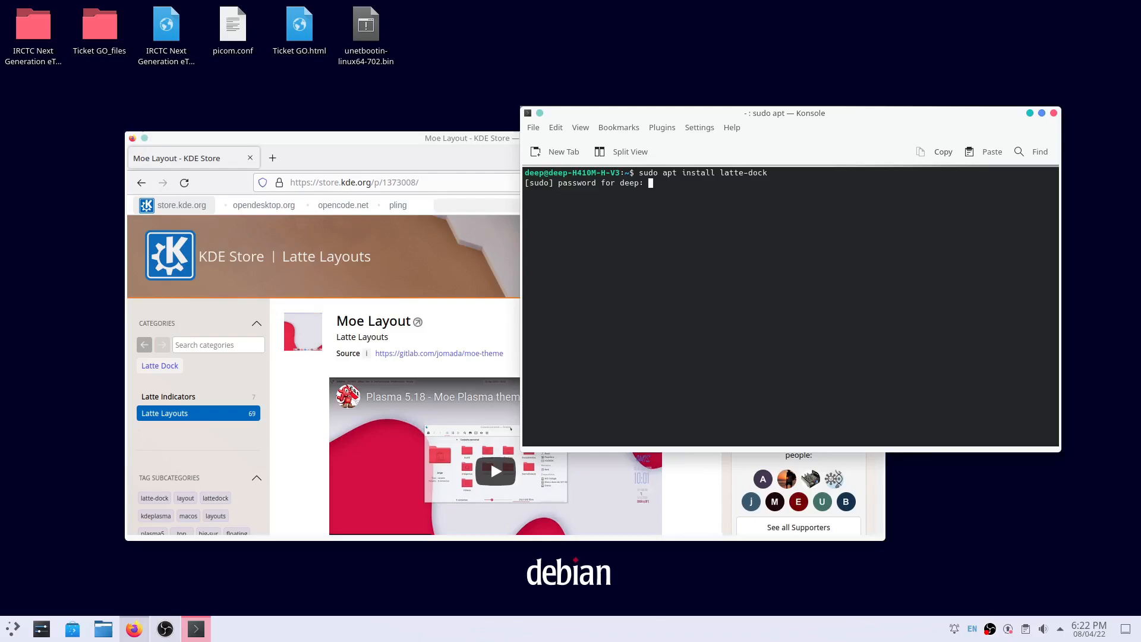
{"action": "key", "text": "Return"}
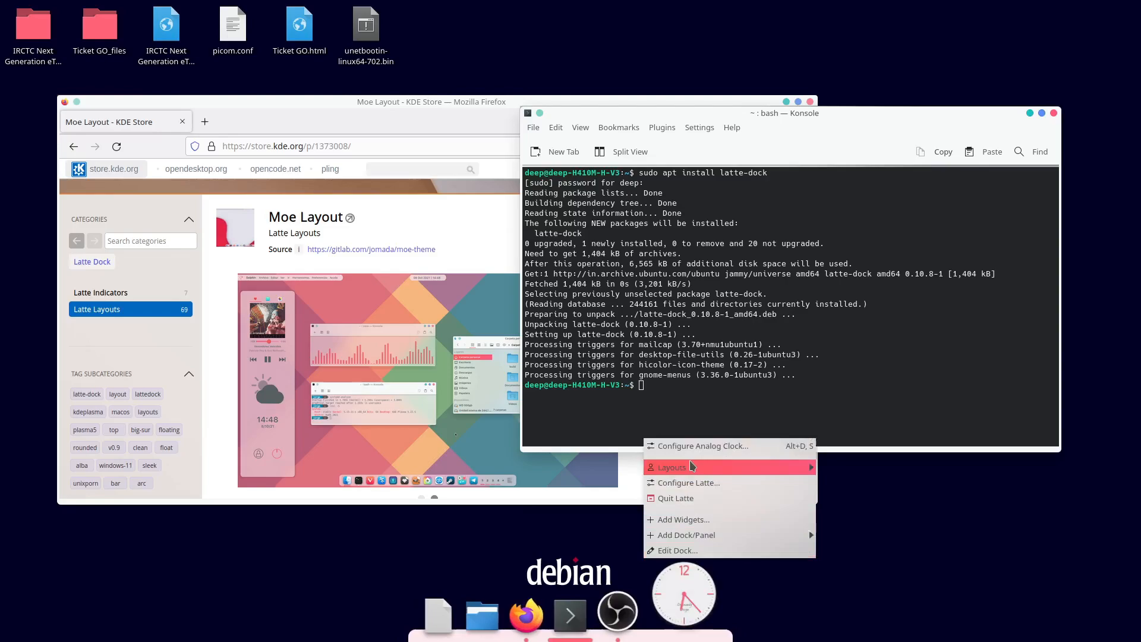
Import Moe.layout.latte from Downloads through the Latte Layouts Editor
{"action": "left_click", "coordinate": [689, 482]}
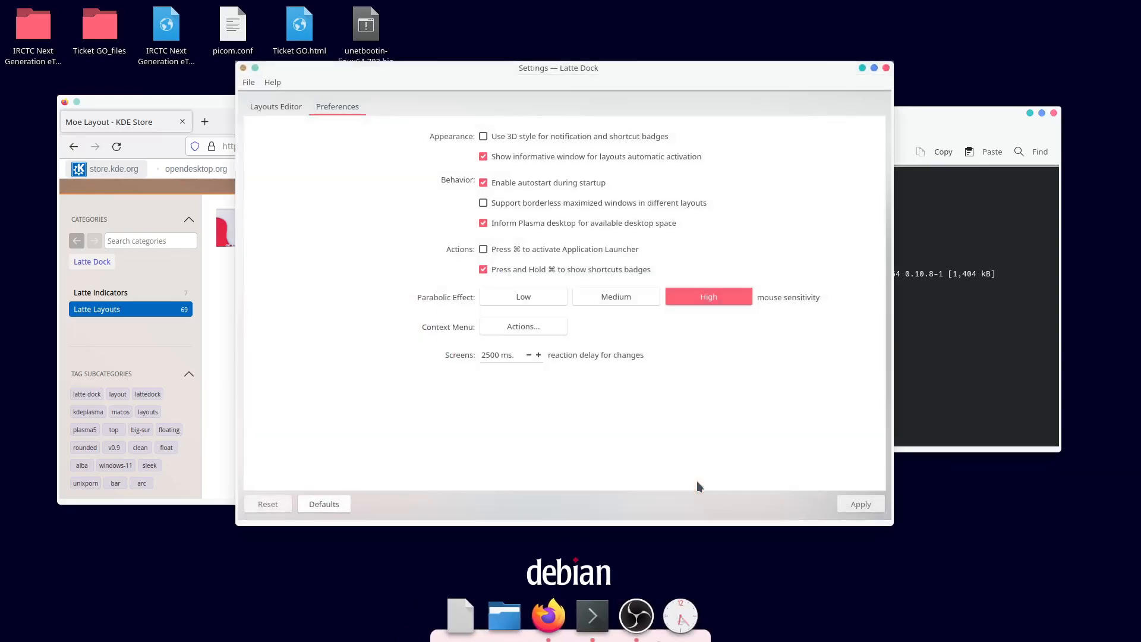
{"action": "left_click", "coordinate": [275, 107]}
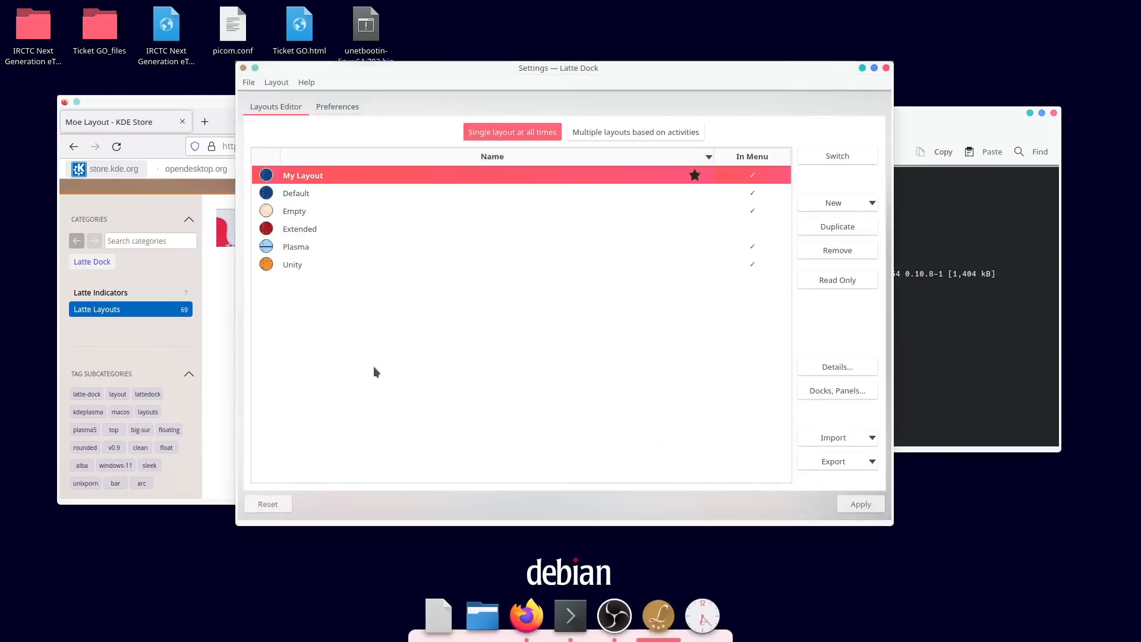
{"action": "mouse_move", "coordinate": [880, 335]}
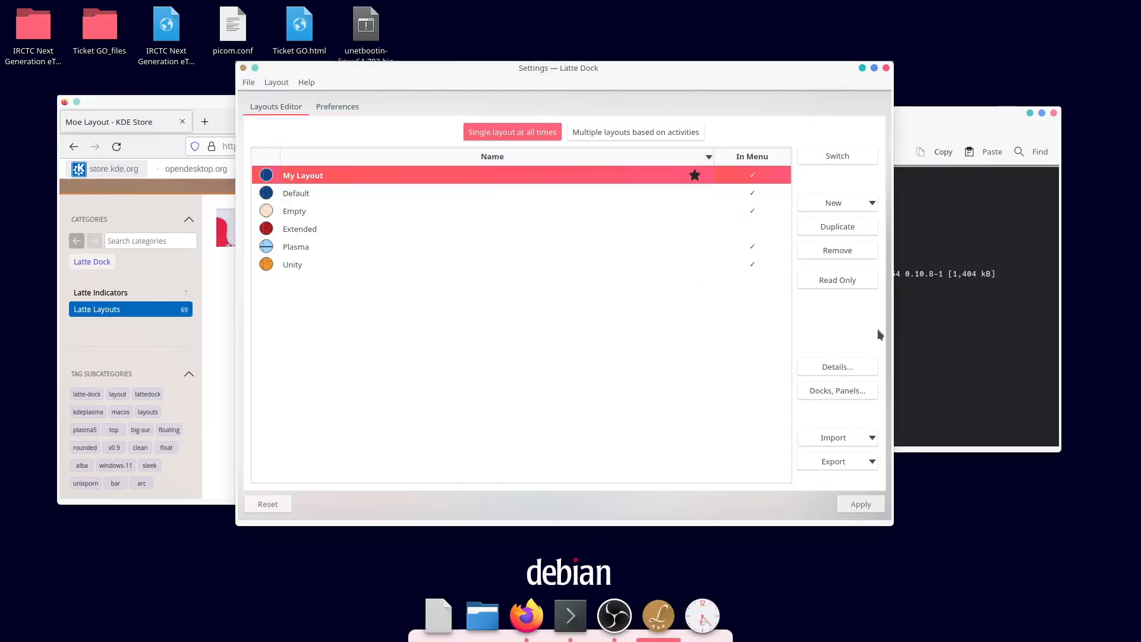
{"action": "left_click", "coordinate": [836, 202]}
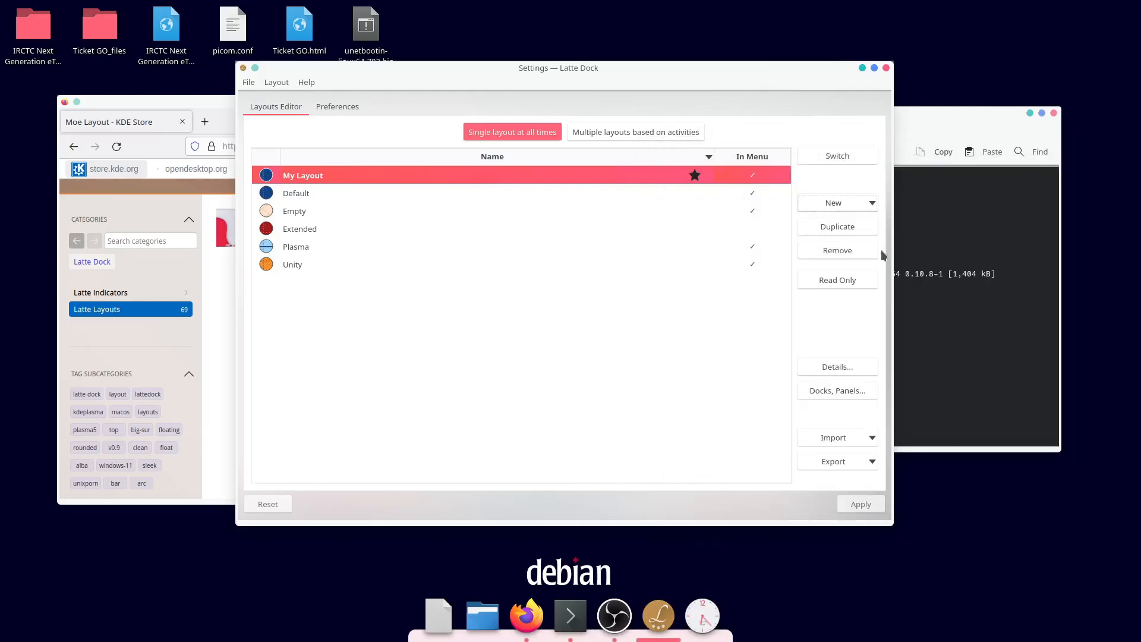
{"action": "left_click", "coordinate": [837, 437]}
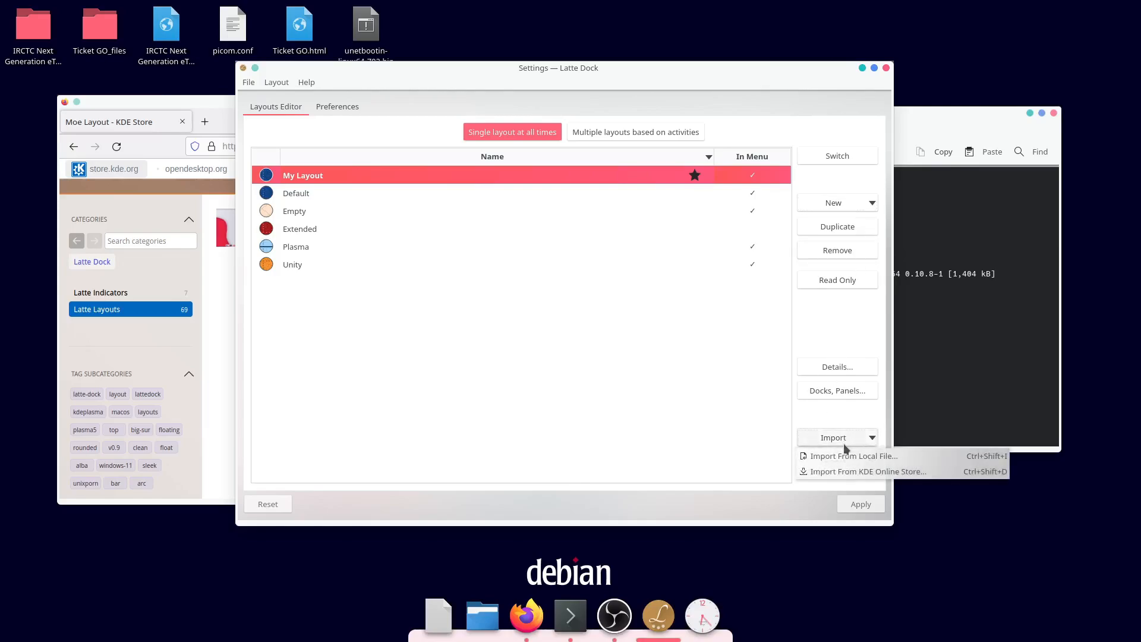
{"action": "left_click", "coordinate": [853, 456]}
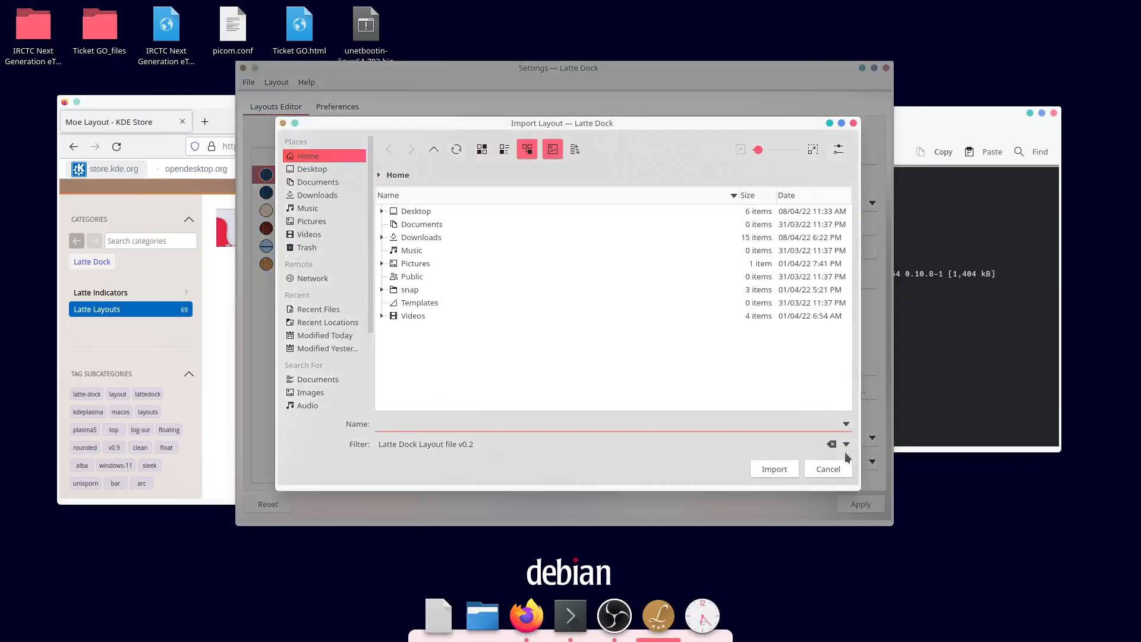
{"action": "left_click", "coordinate": [317, 194]}
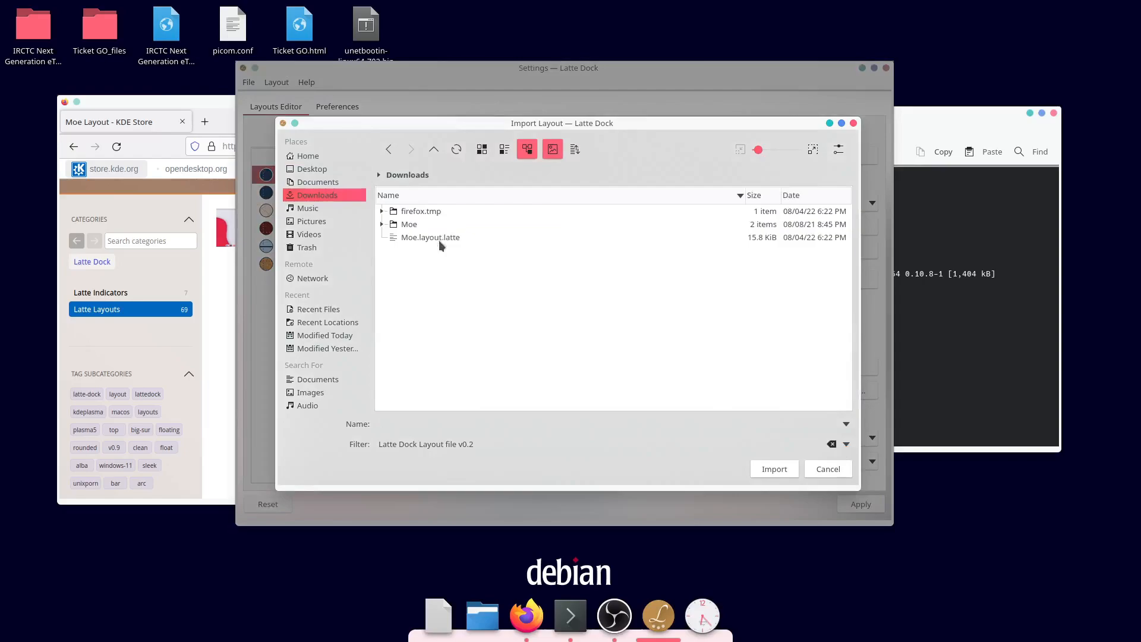
{"action": "left_click", "coordinate": [775, 469]}
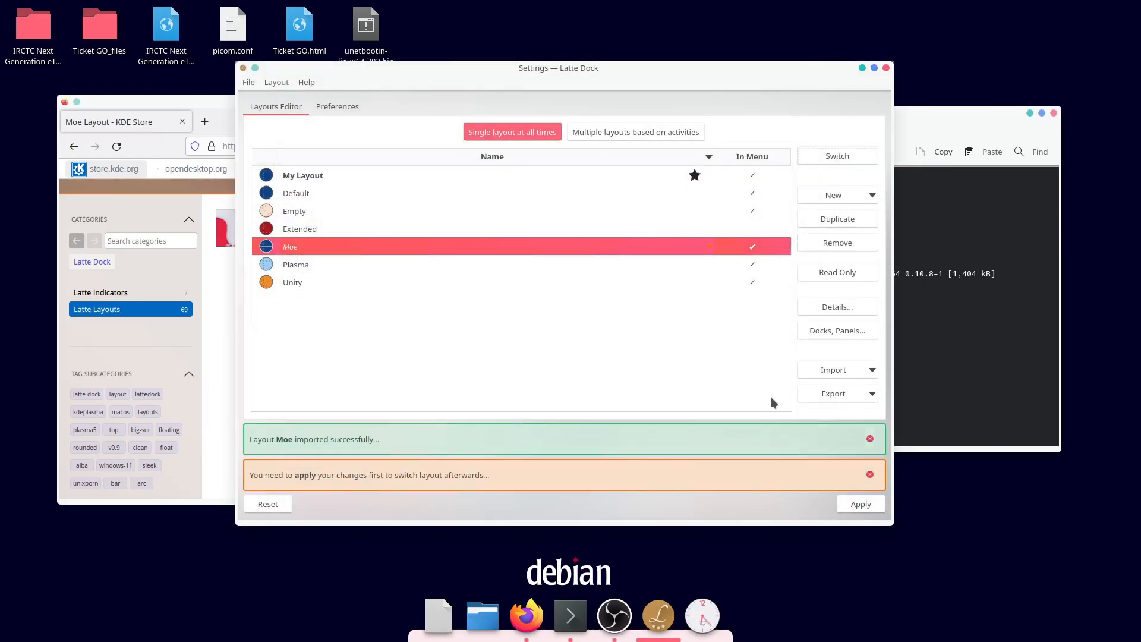
Switch the desktop to the imported Moe dock layout and apply it
{"action": "left_click", "coordinate": [870, 439]}
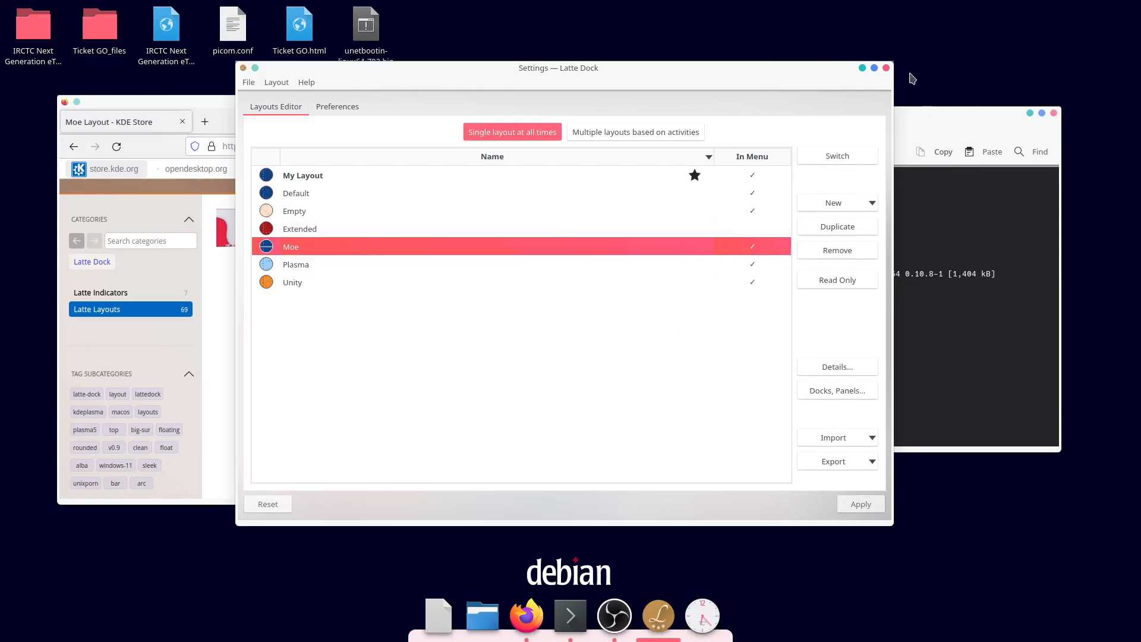
{"action": "left_click", "coordinate": [886, 67]}
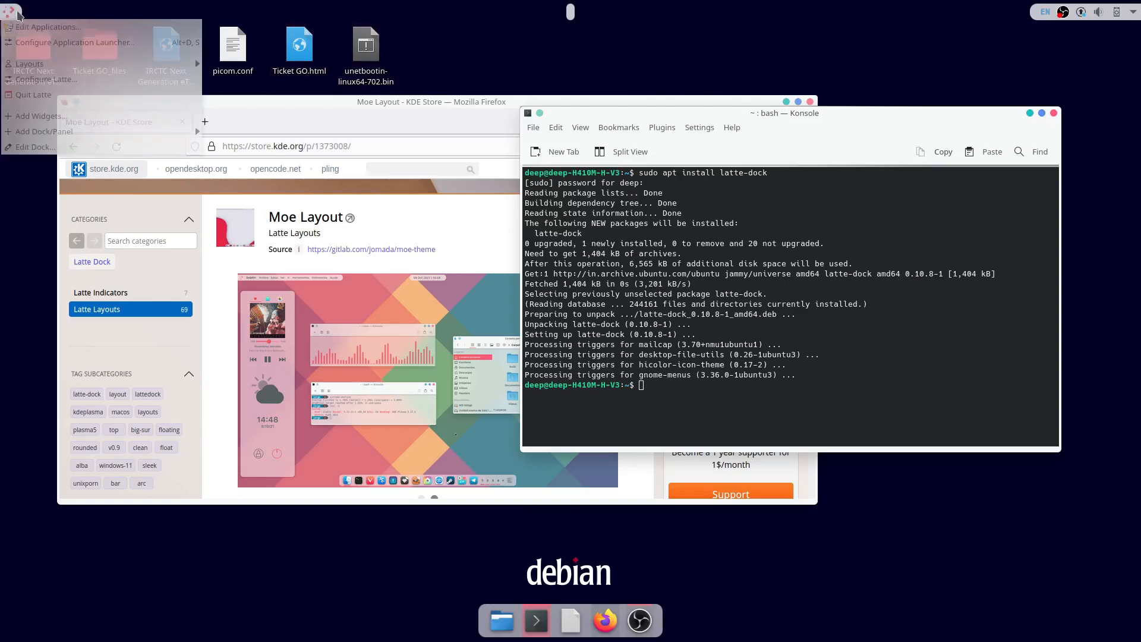
{"action": "mouse_move", "coordinate": [41, 123]}
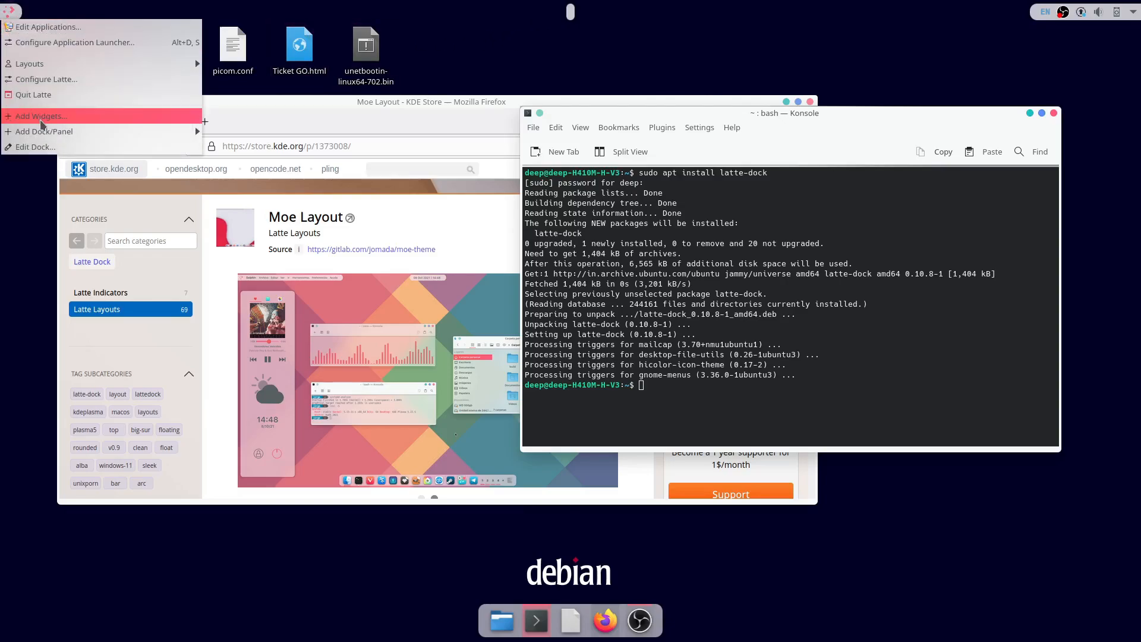
Browse down the Add Widgets sidebar list
{"action": "left_click", "coordinate": [42, 116]}
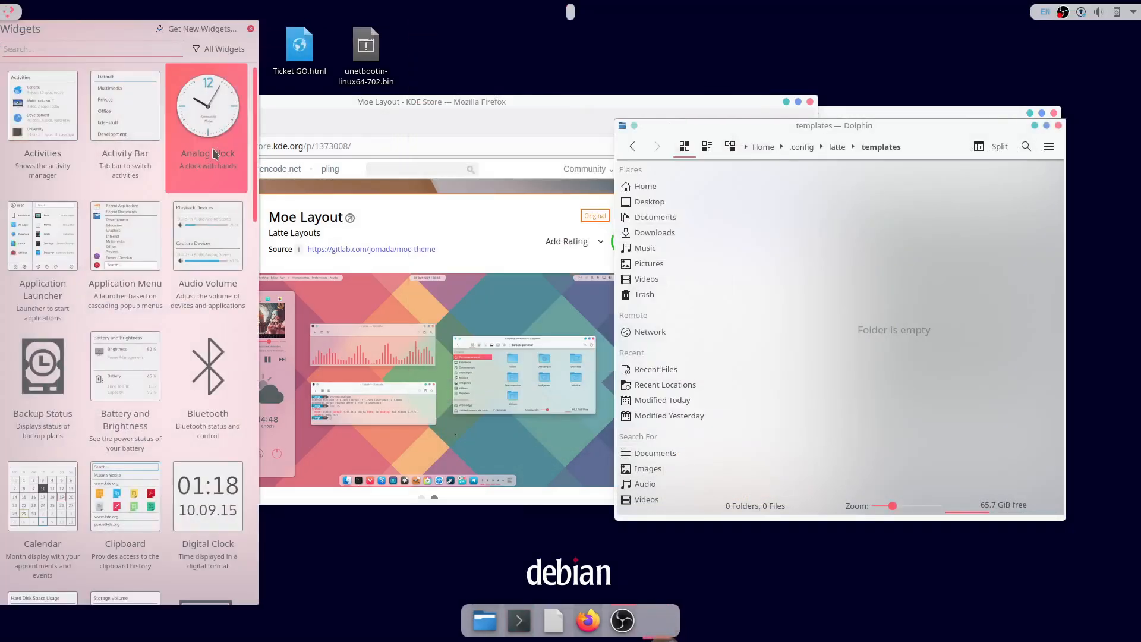
{"action": "scroll", "scroll_direction": "down", "scroll_amount": 3}
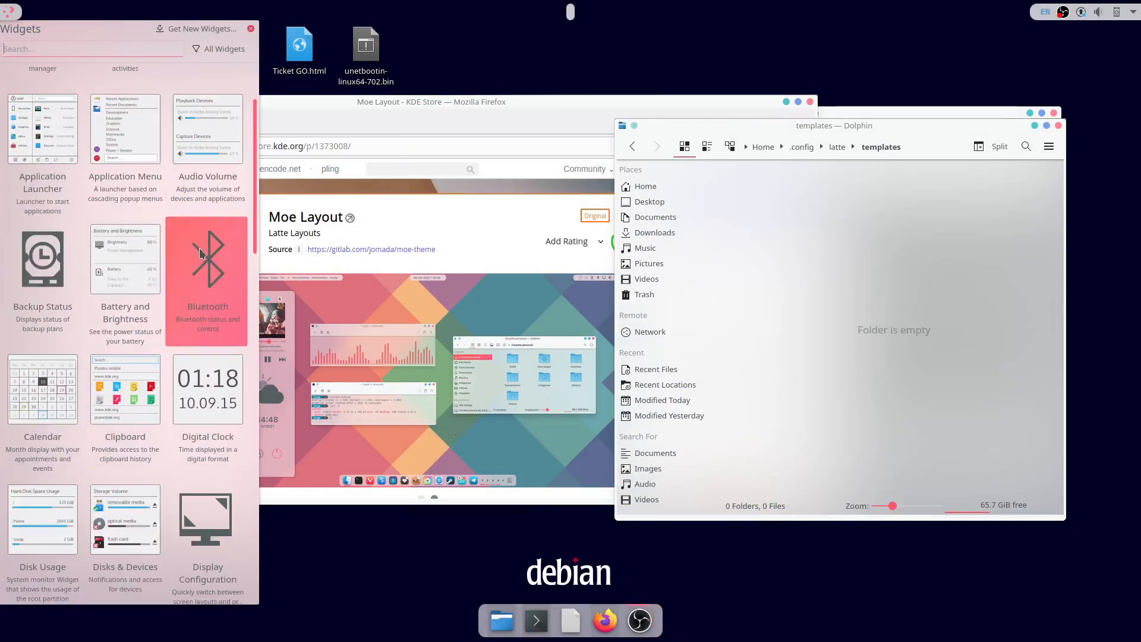
{"action": "scroll", "scroll_direction": "down", "scroll_amount": 3}
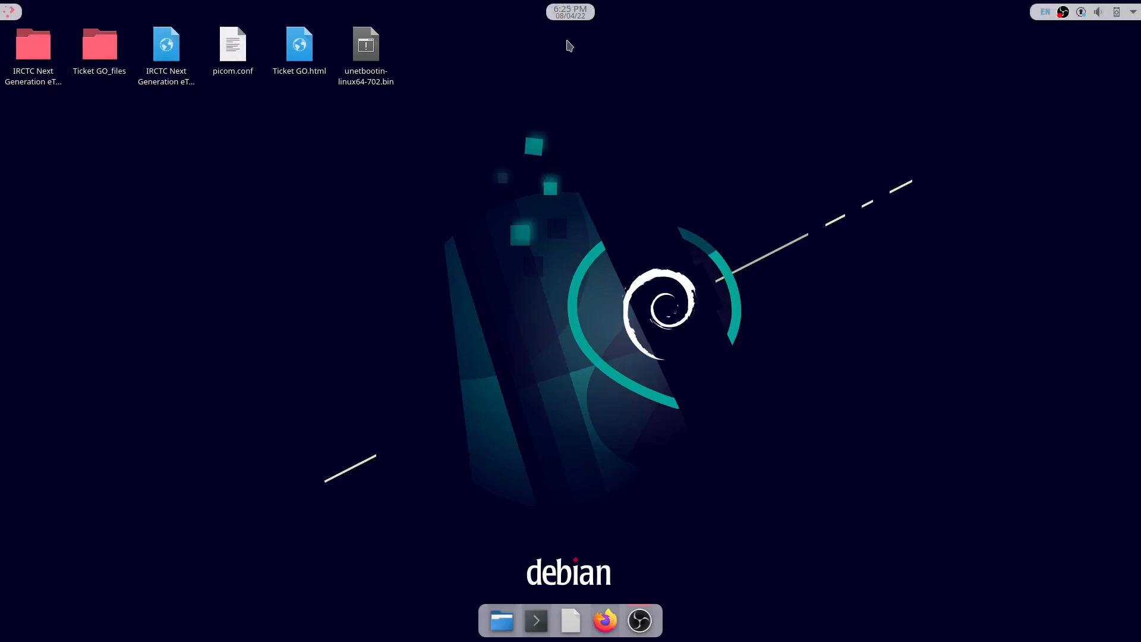
Configure the top clock to show the date in Long Date format, keeping the time zone as a code
{"action": "right_click", "coordinate": [570, 12]}
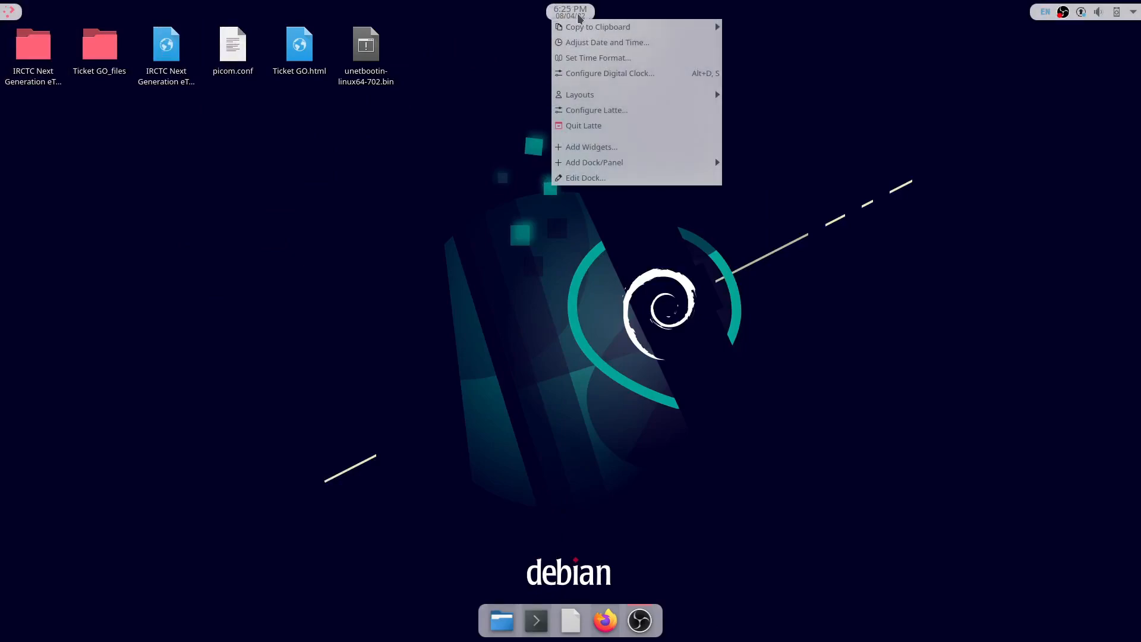
{"action": "mouse_move", "coordinate": [579, 57]}
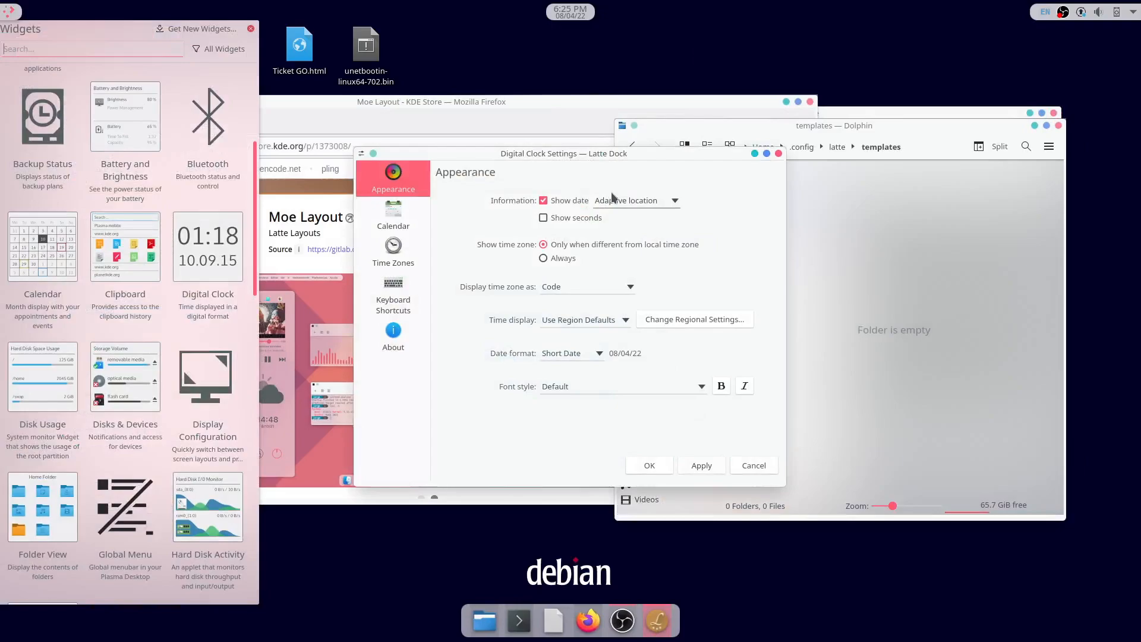
{"action": "mouse_move", "coordinate": [613, 275]}
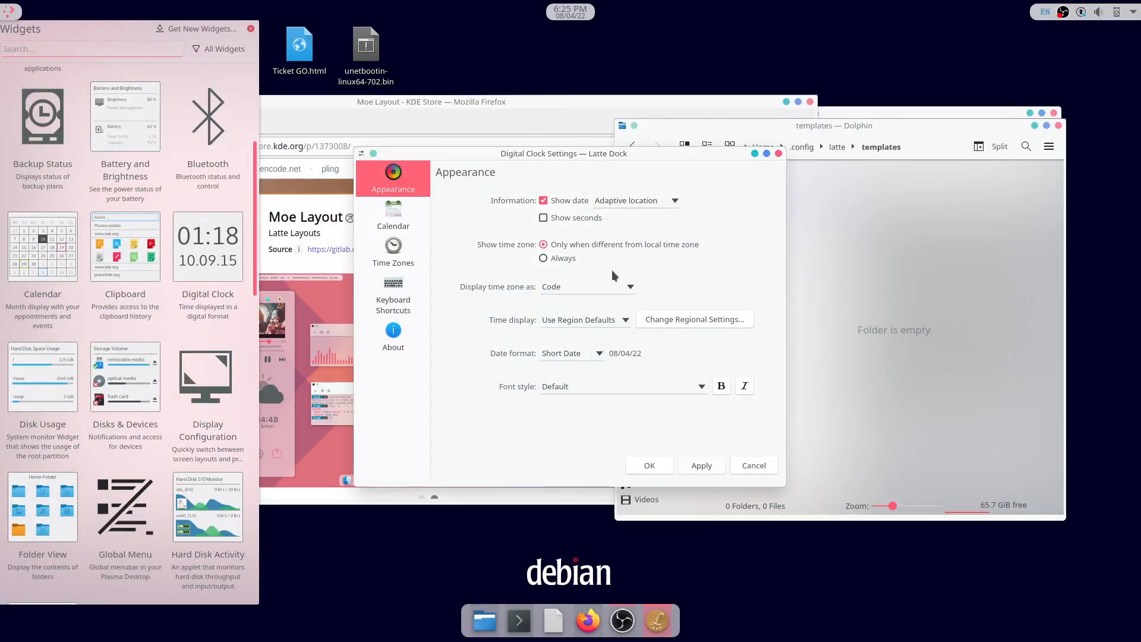
{"action": "mouse_move", "coordinate": [440, 227]}
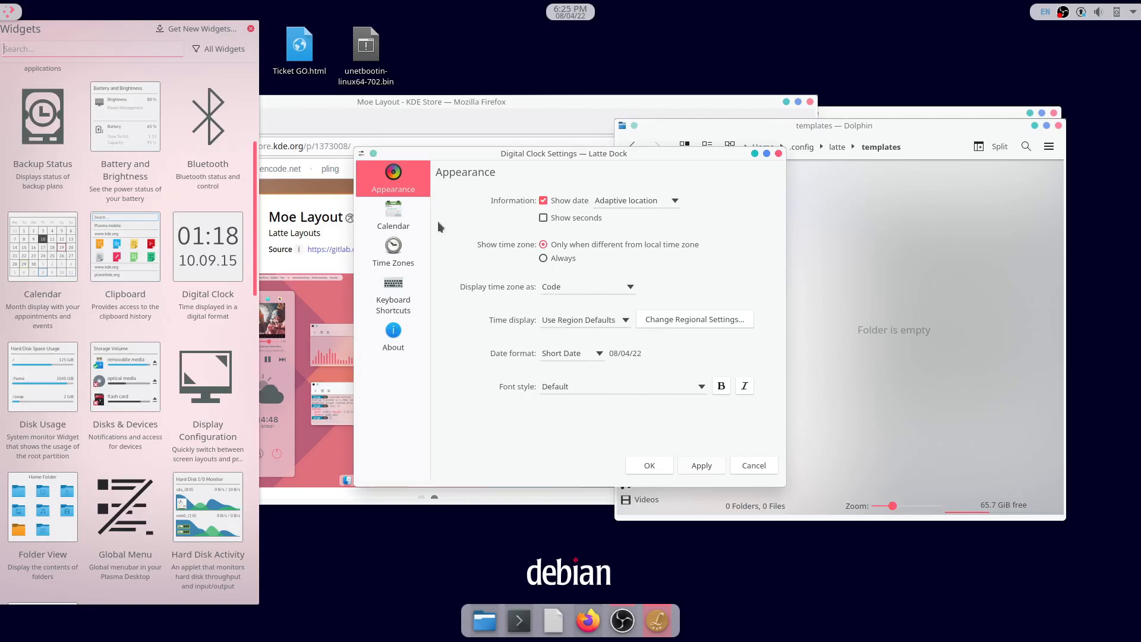
{"action": "mouse_move", "coordinate": [666, 207]}
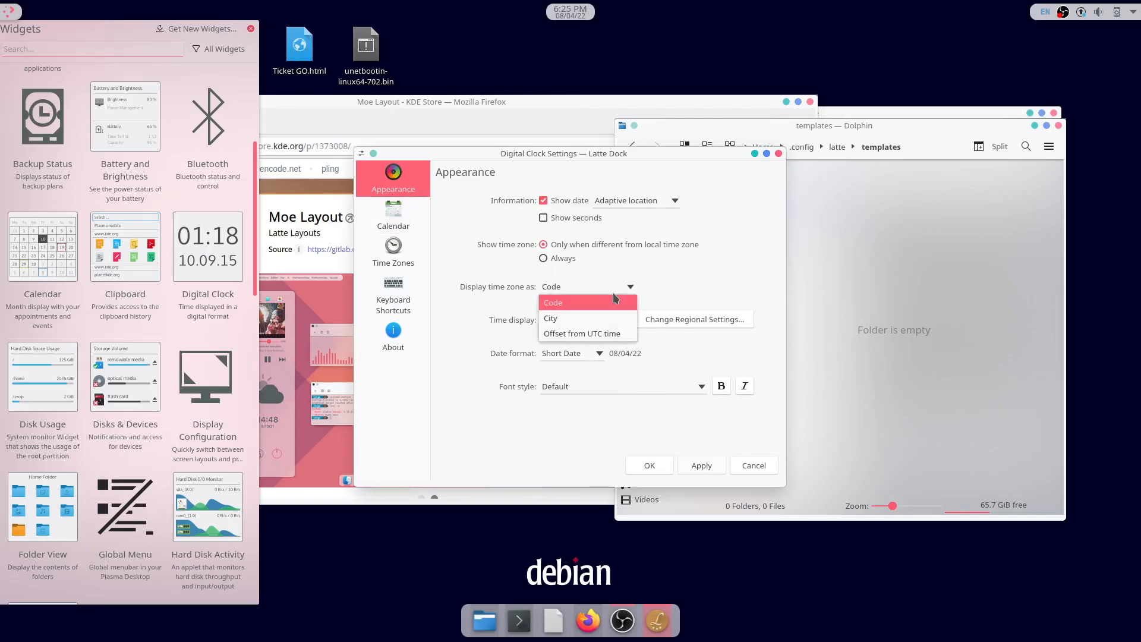
{"action": "left_click", "coordinate": [554, 303]}
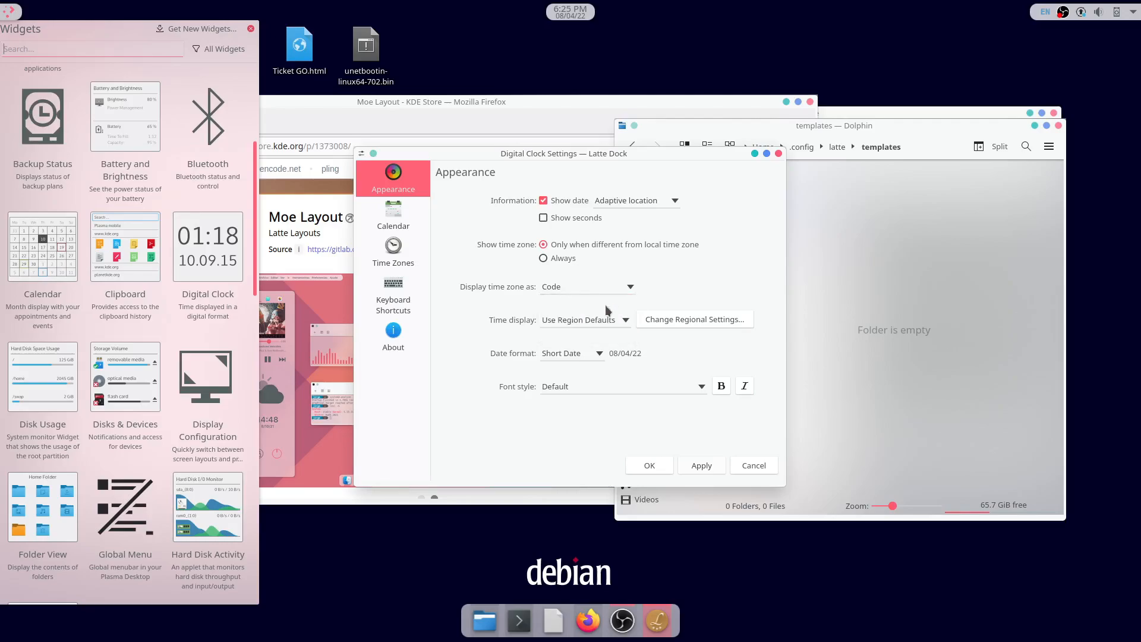
{"action": "left_click", "coordinate": [570, 353]}
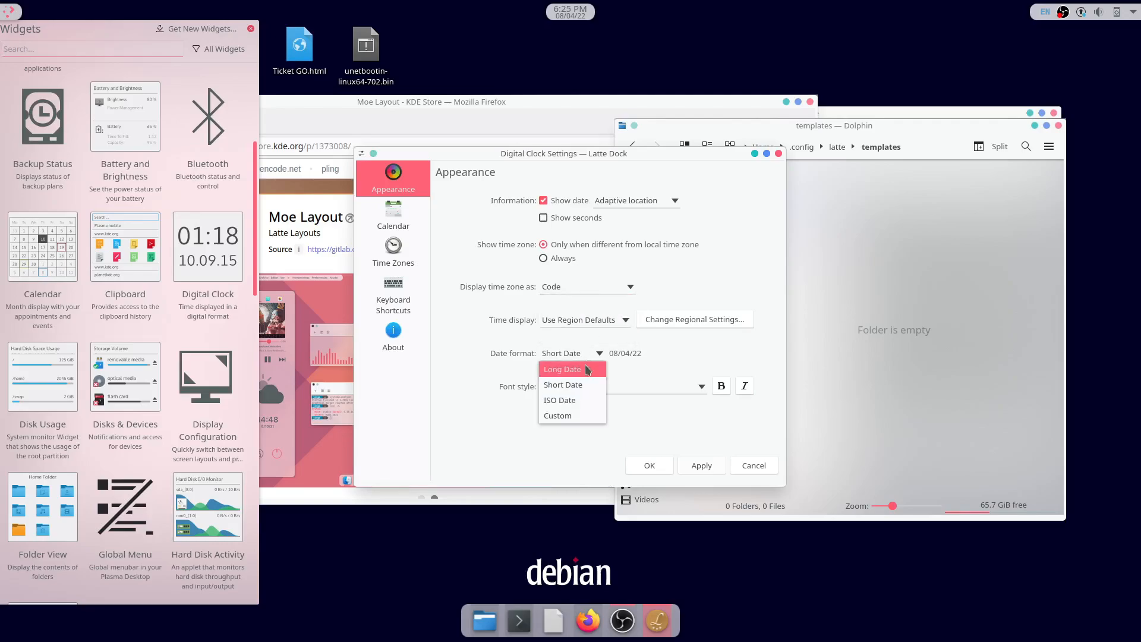
{"action": "left_click", "coordinate": [562, 368]}
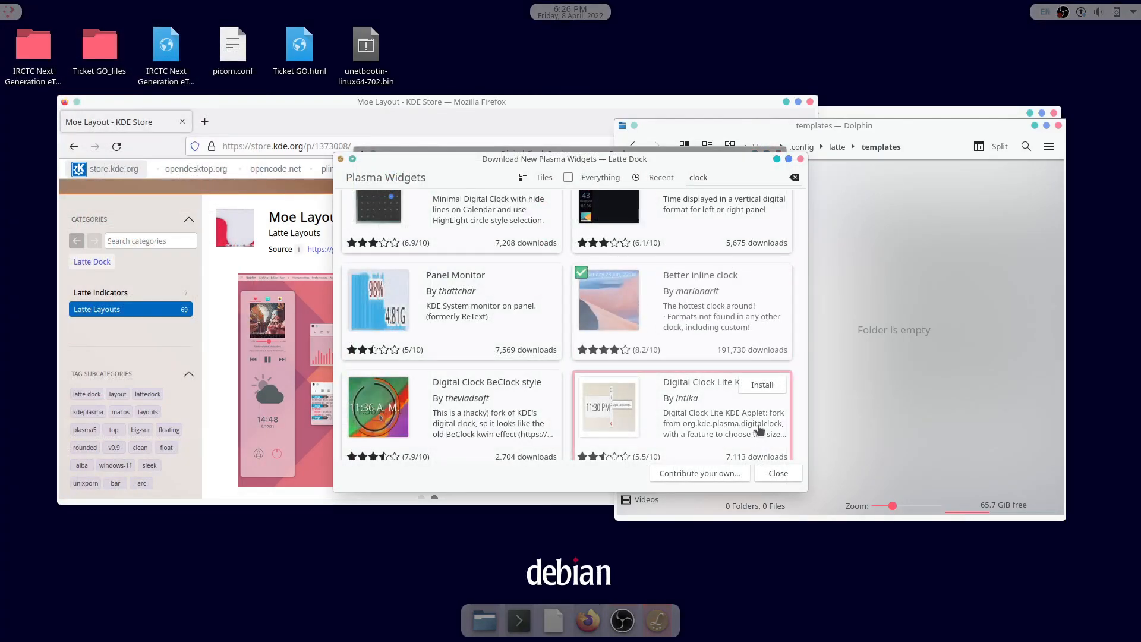
Remove the top panel's Digital Clock and add the Better inline clock via Edit Dock
{"action": "right_click", "coordinate": [571, 10]}
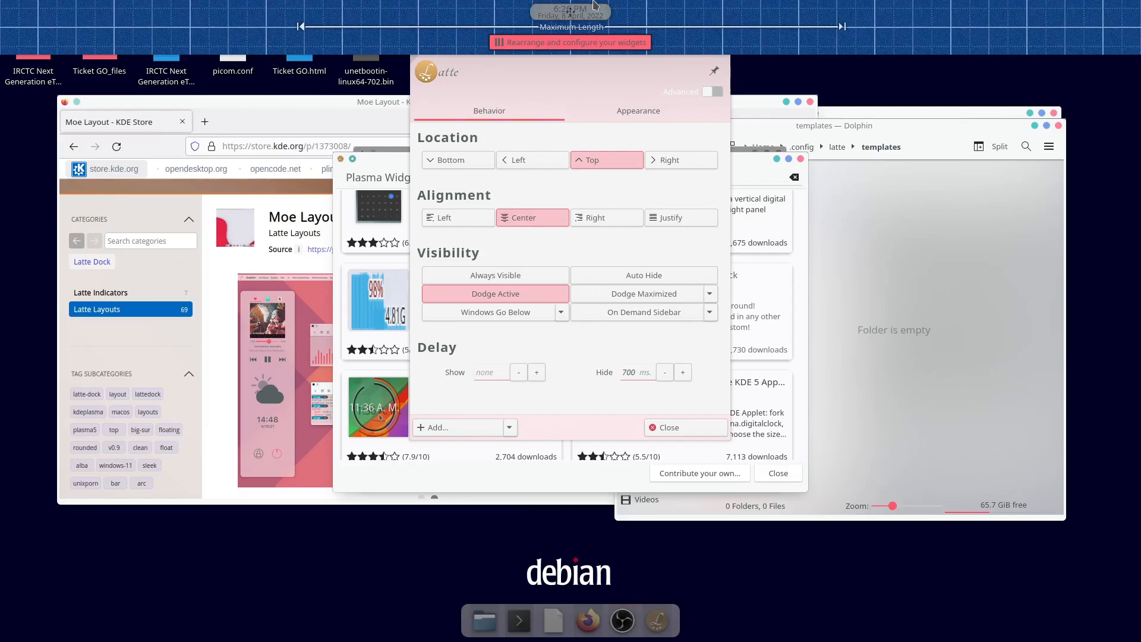
{"action": "right_click", "coordinate": [570, 11]}
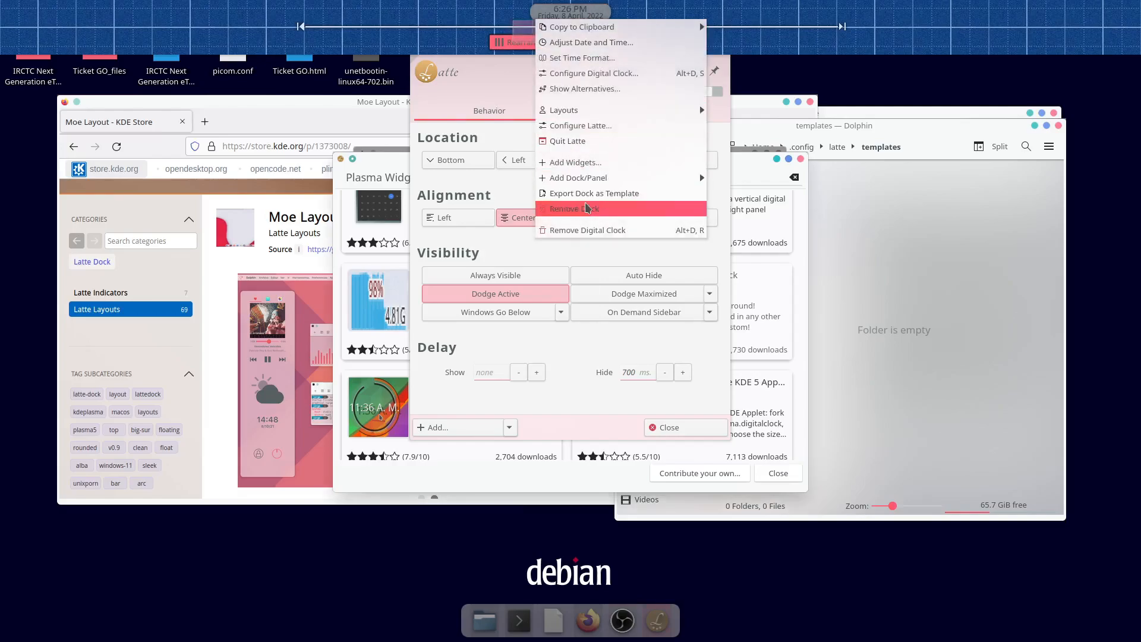
{"action": "mouse_move", "coordinate": [587, 179]}
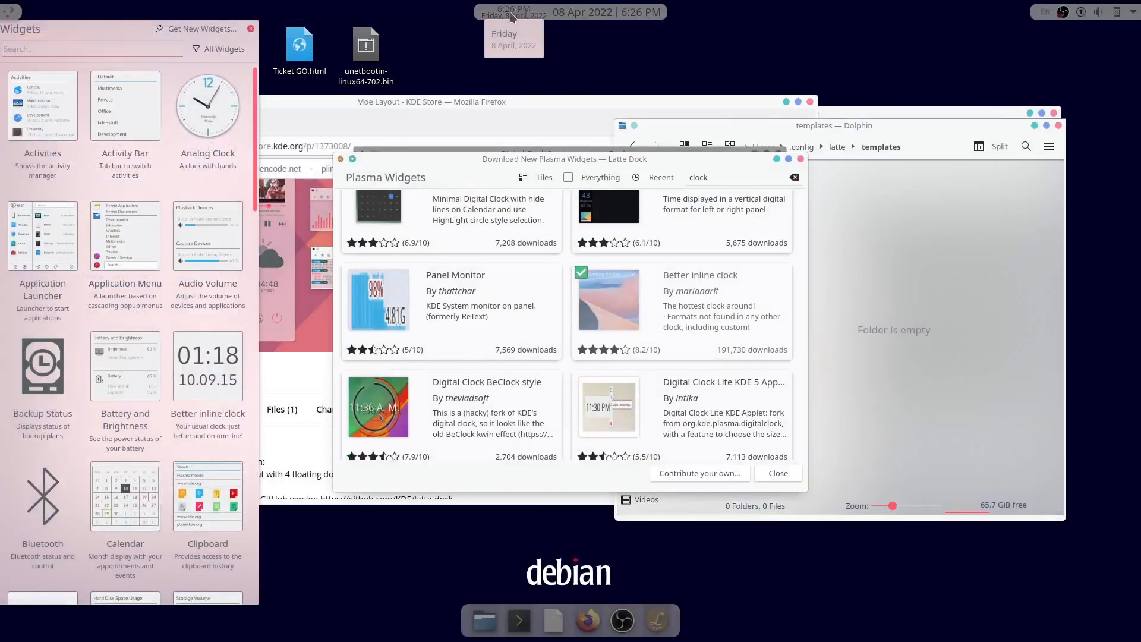
{"action": "right_click", "coordinate": [512, 16]}
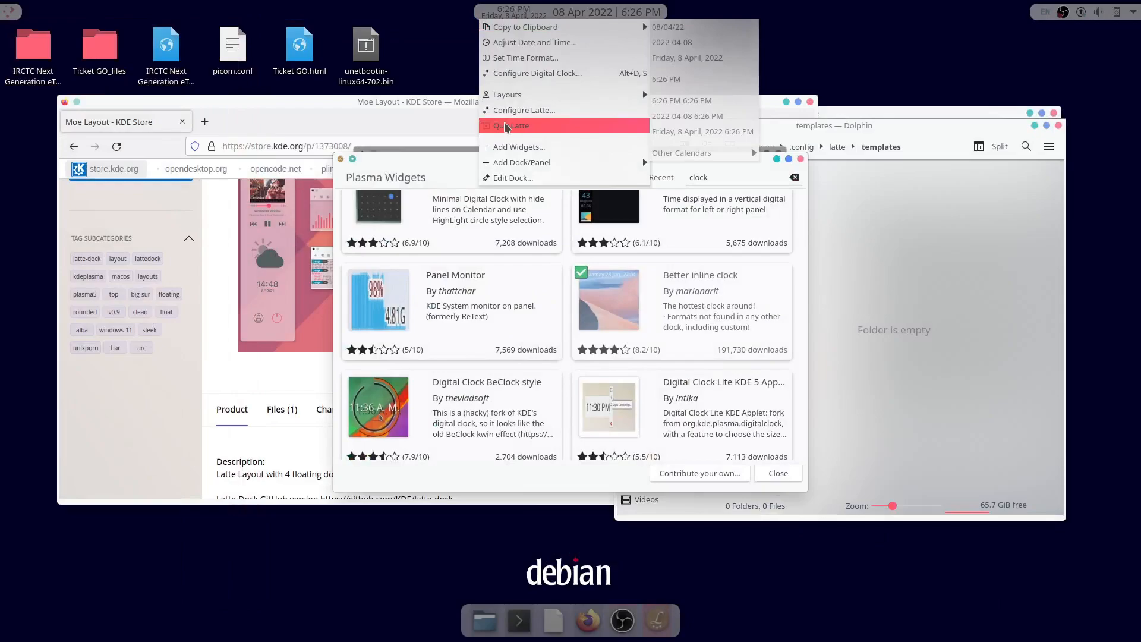
{"action": "mouse_move", "coordinate": [504, 178]}
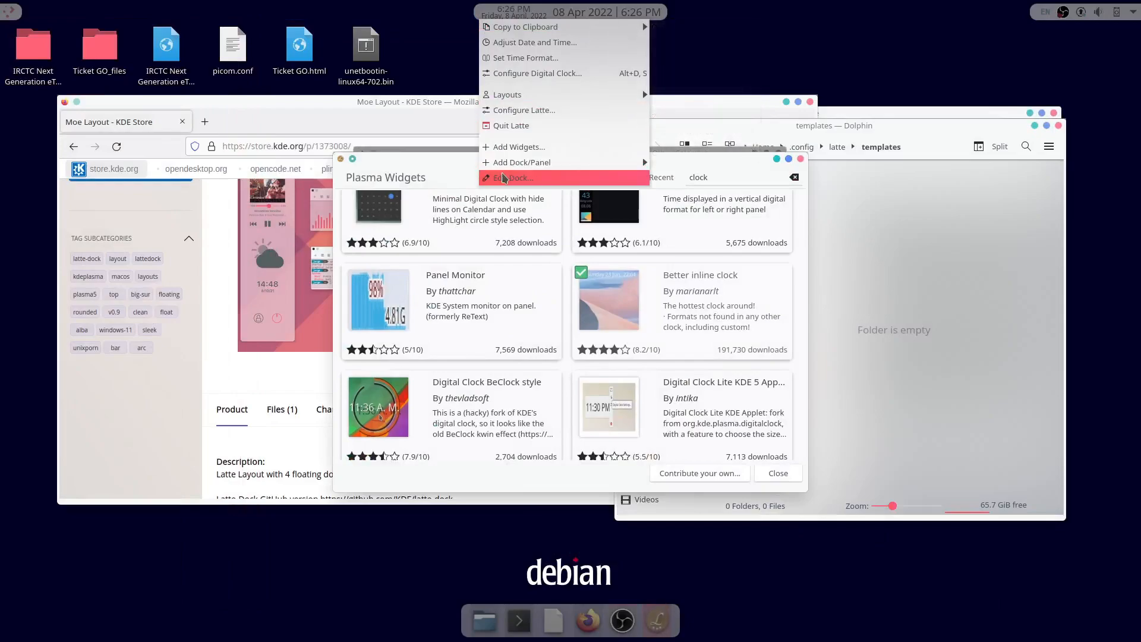
{"action": "left_click", "coordinate": [511, 178]}
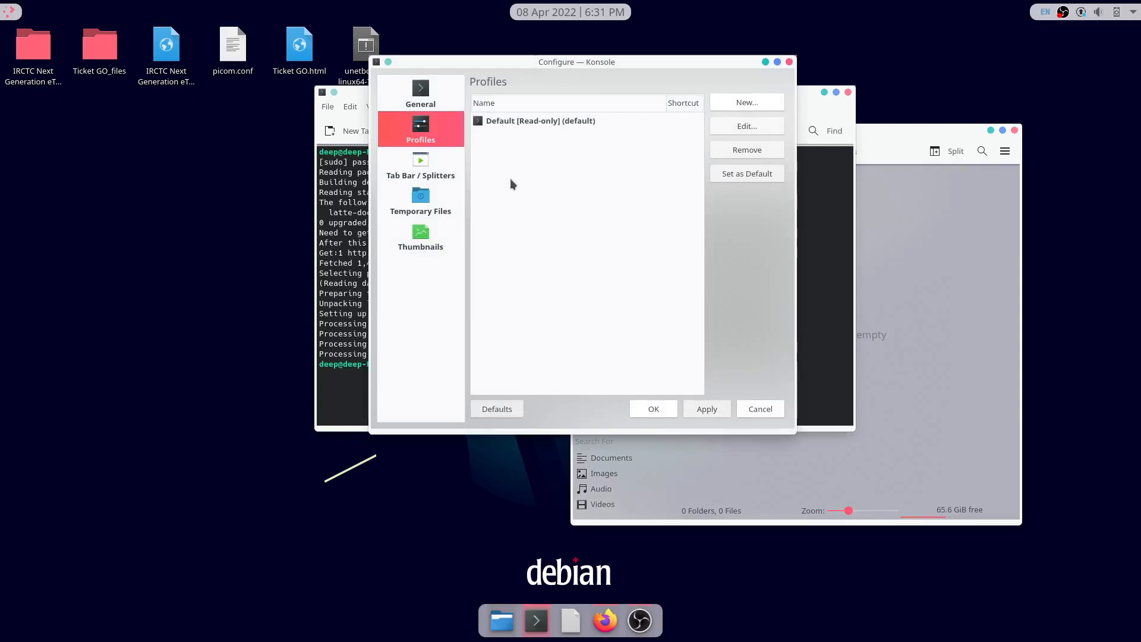
Create Profile 1 in Configure Konsole, review its Appearance, and confirm it as default
{"action": "left_click", "coordinate": [746, 102]}
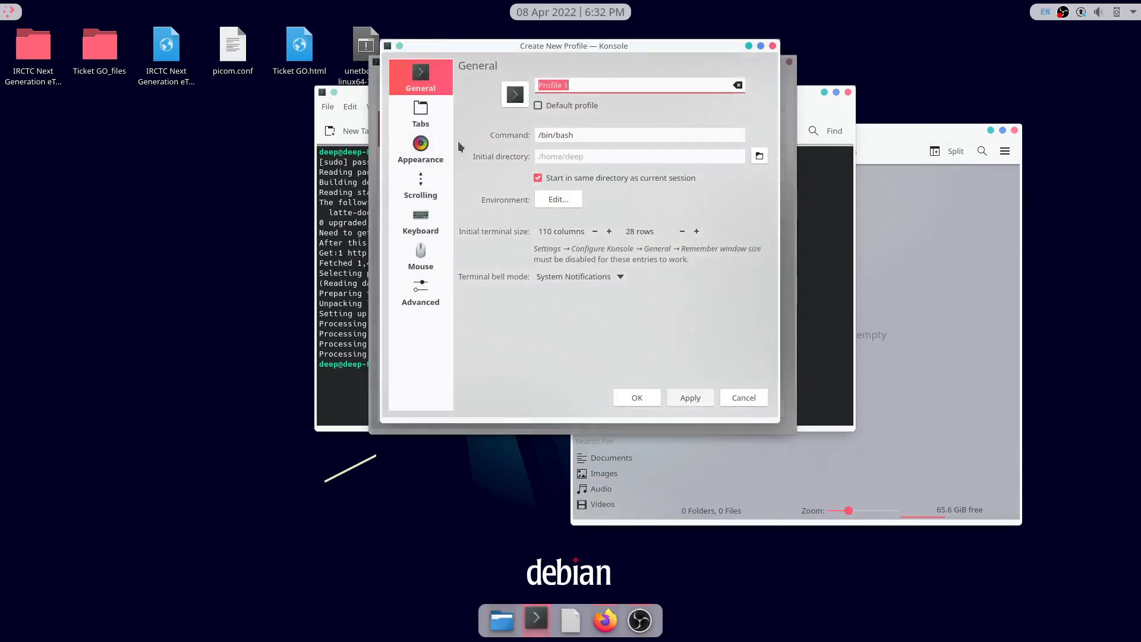
{"action": "left_click", "coordinate": [421, 149]}
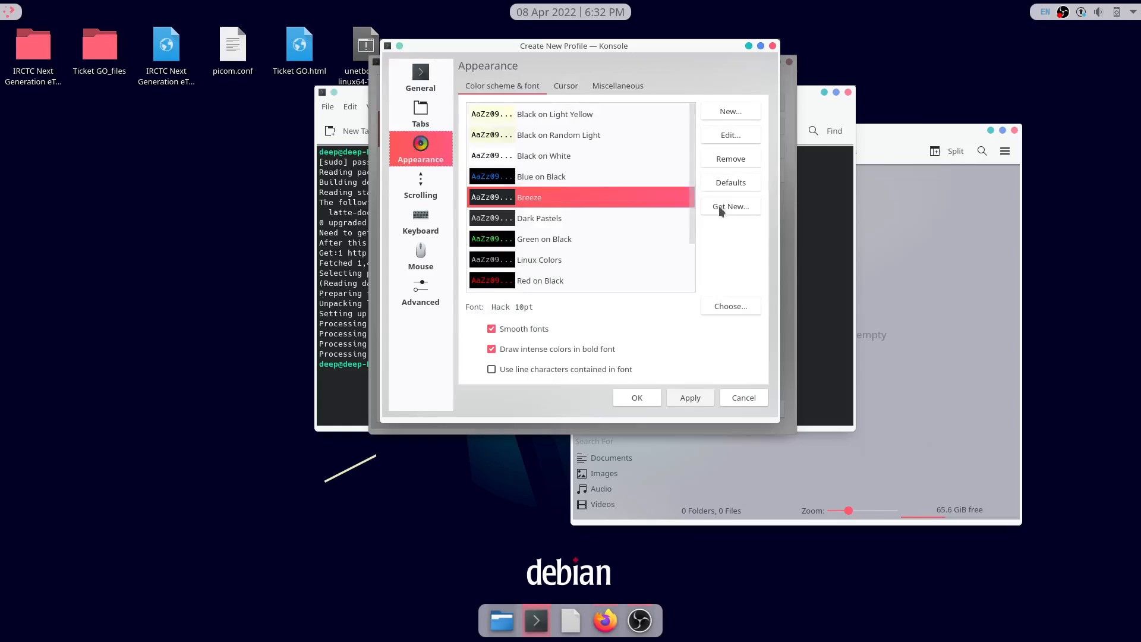
{"action": "left_click", "coordinate": [730, 207]}
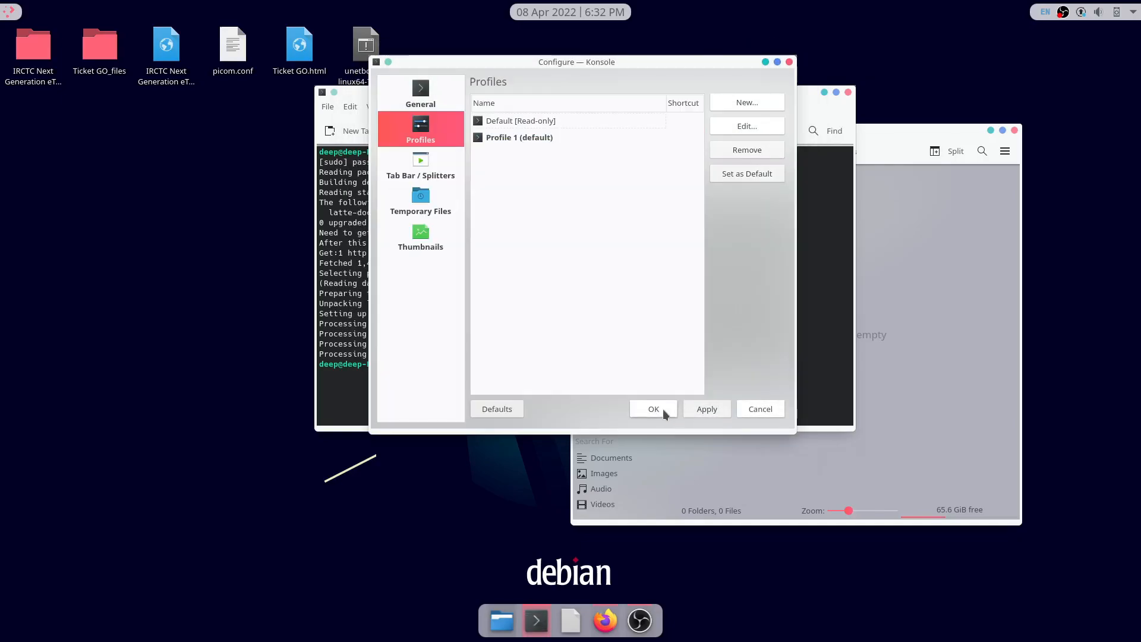
{"action": "left_click", "coordinate": [653, 409]}
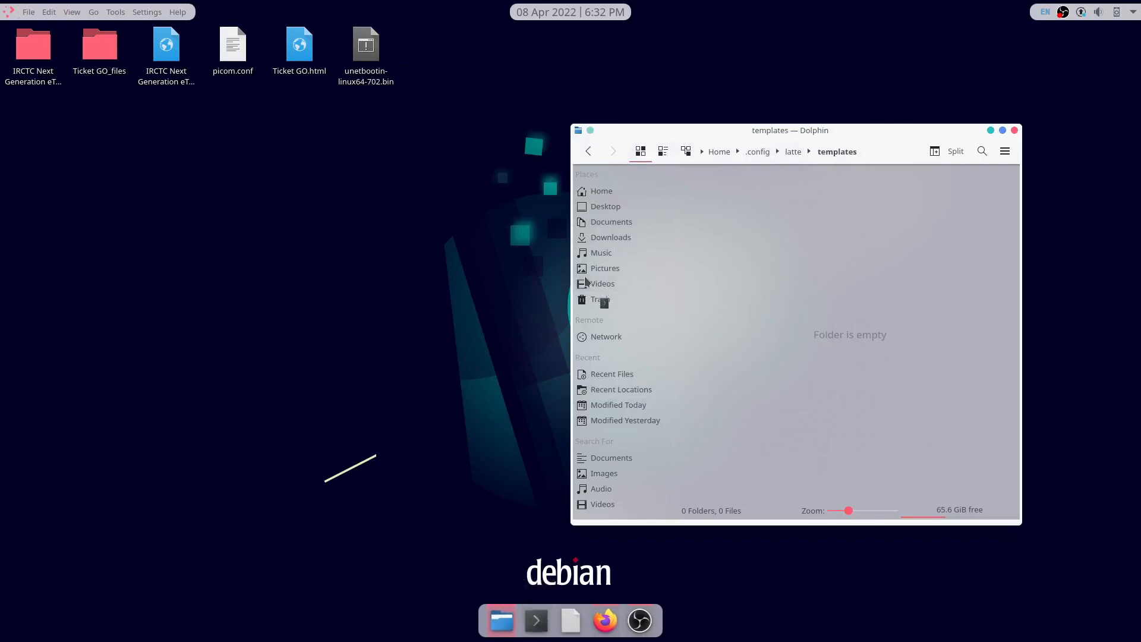
{"action": "left_click", "coordinate": [535, 620]}
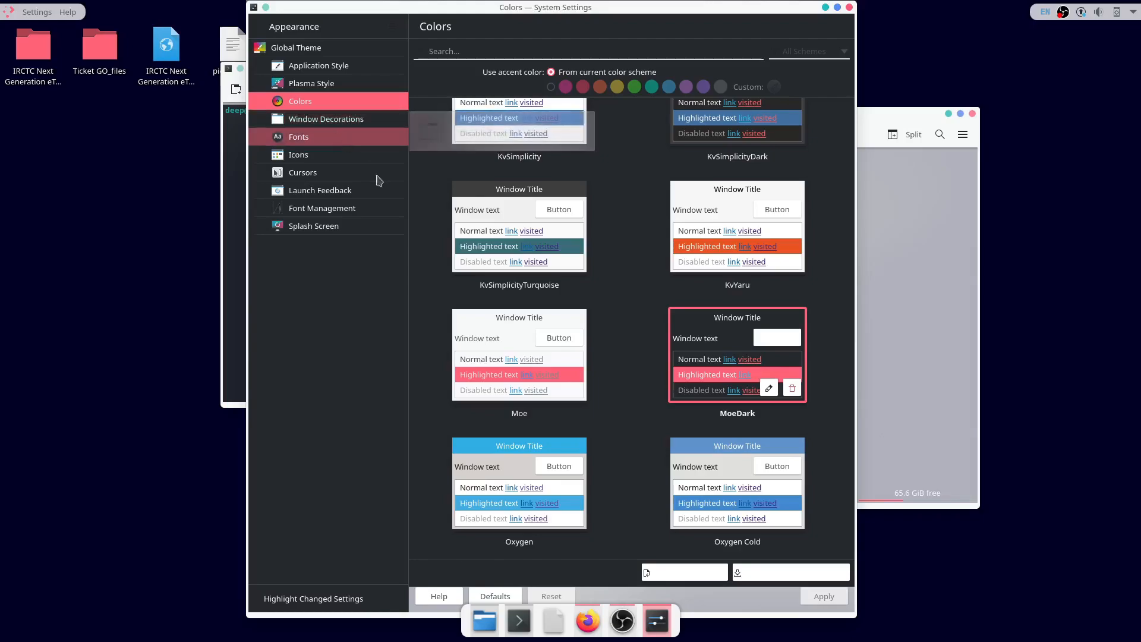
{"action": "mouse_move", "coordinate": [347, 93]}
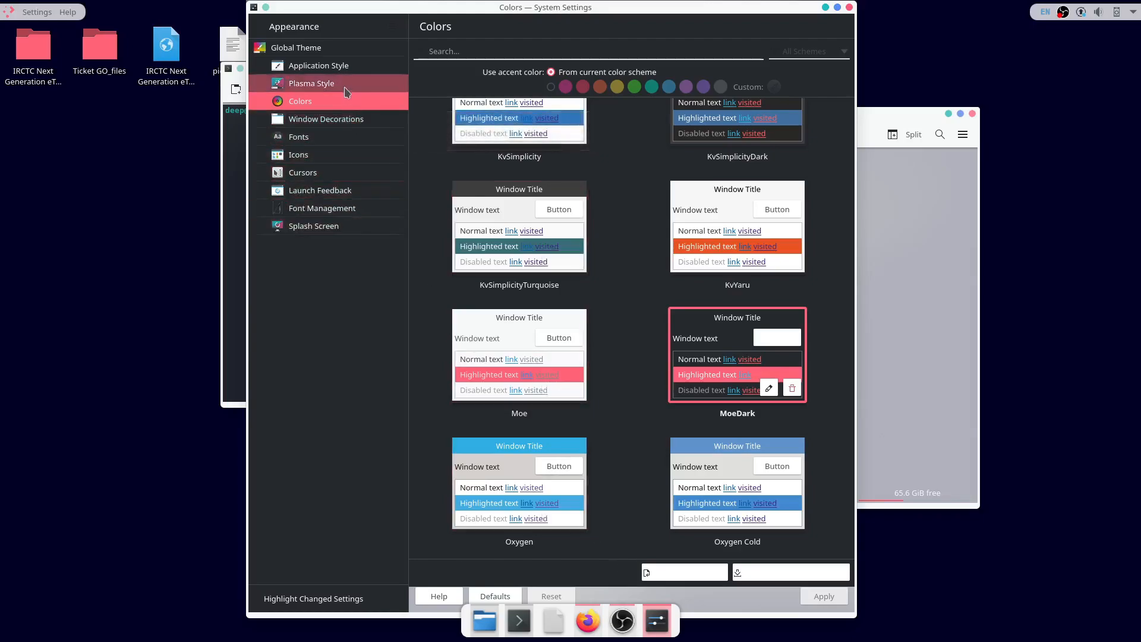
Select the Moe-Dark tile on the Plasma Style page and apply it
{"action": "left_click", "coordinate": [311, 83]}
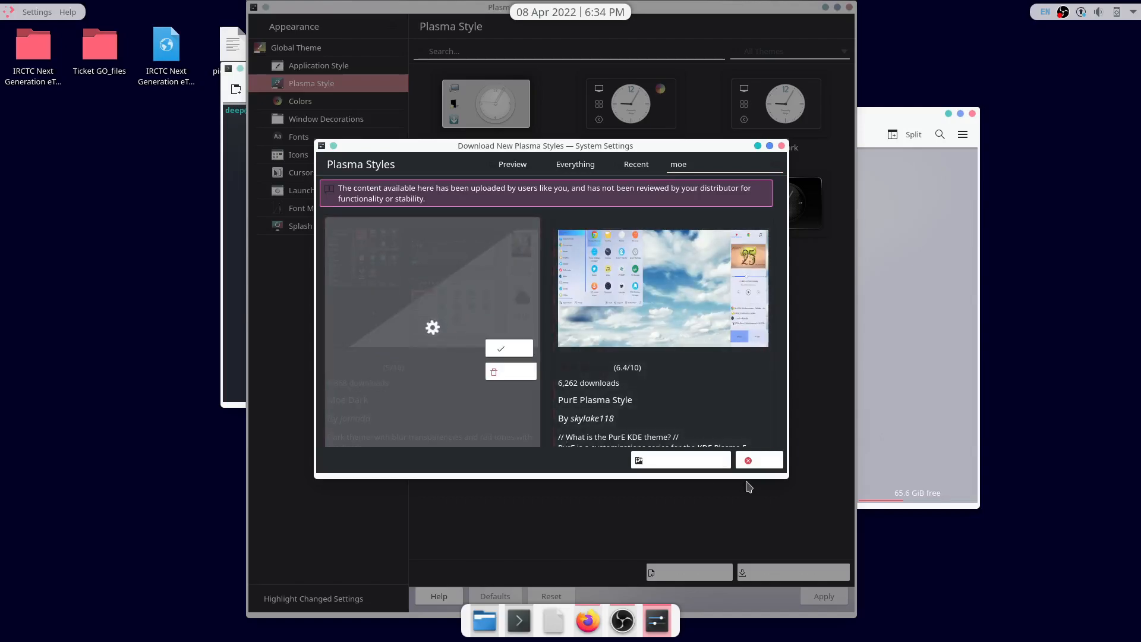
{"action": "left_click", "coordinate": [748, 460]}
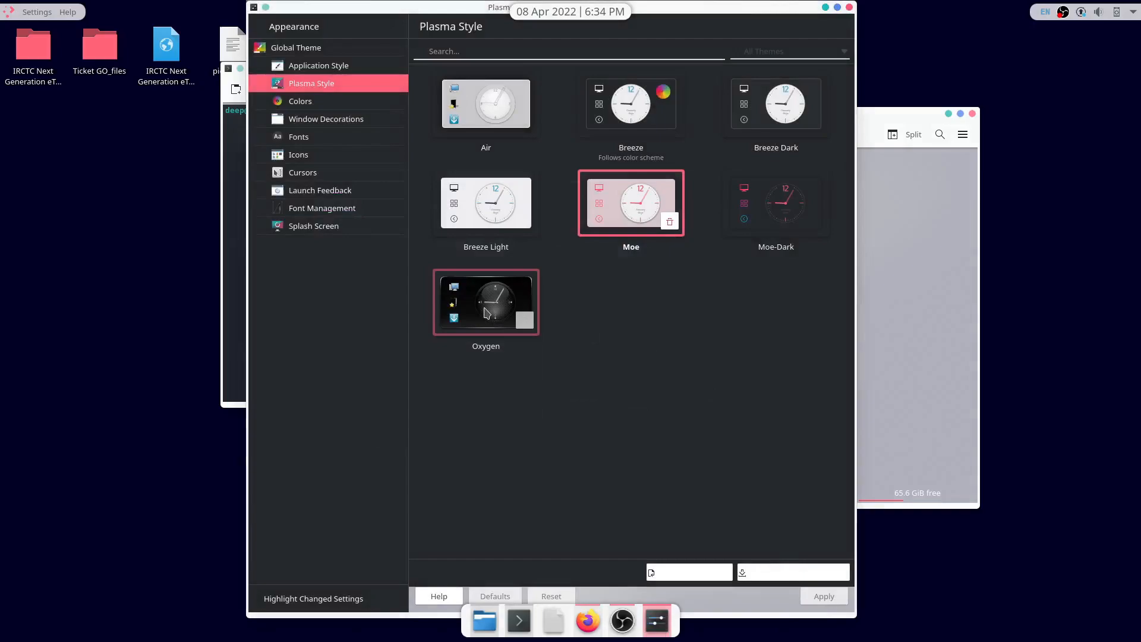
{"action": "left_click", "coordinate": [775, 202]}
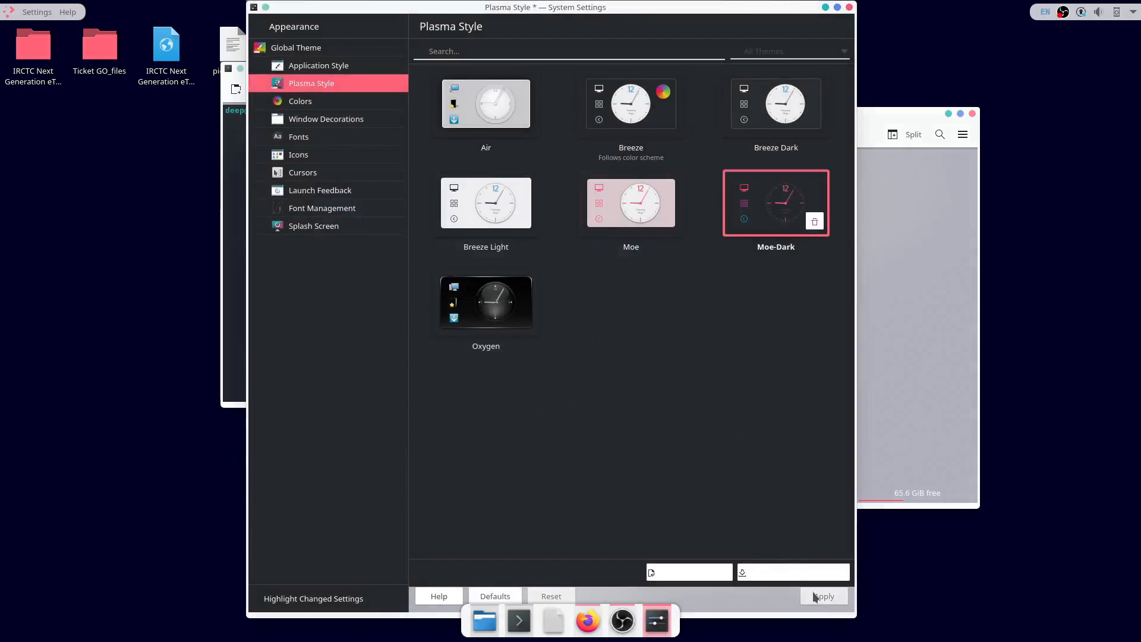
{"action": "left_click", "coordinate": [823, 596]}
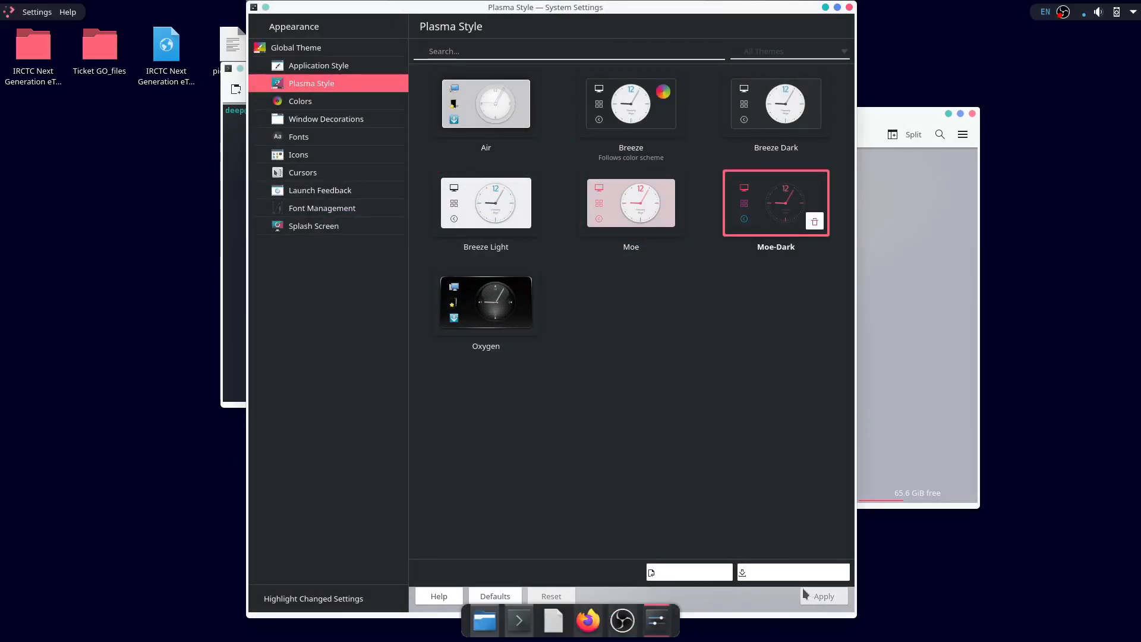
Download MoeDark.tar.gz (0.02 MB) from the Moe-Dark kvantum pling page and show it in Downloads
{"action": "right_click", "coordinate": [498, 379]}
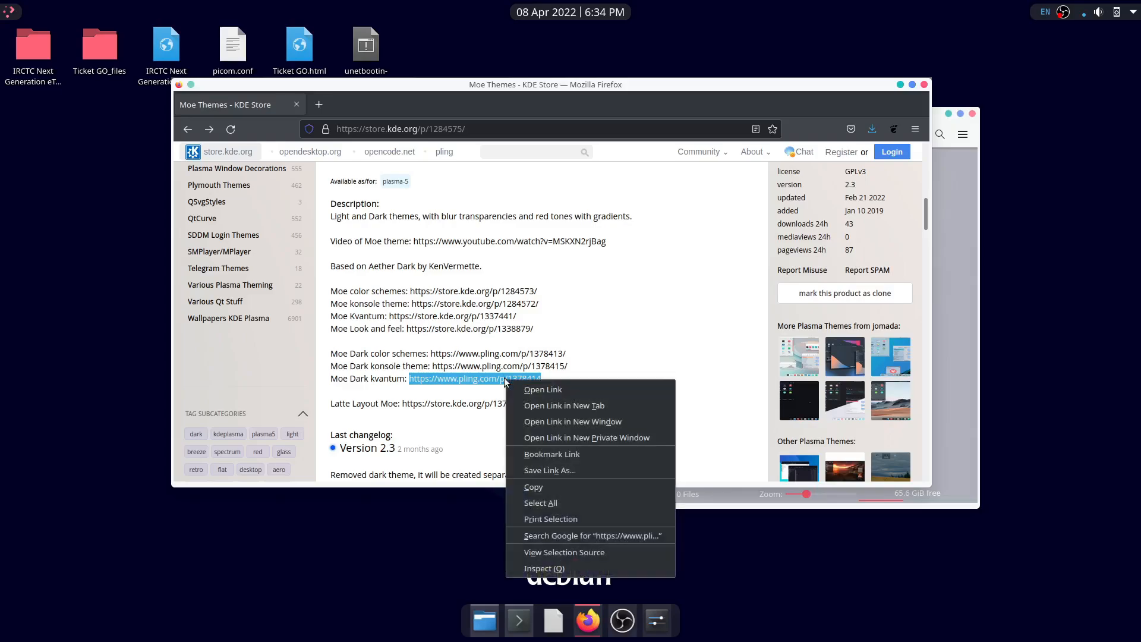
{"action": "left_click", "coordinate": [543, 388]}
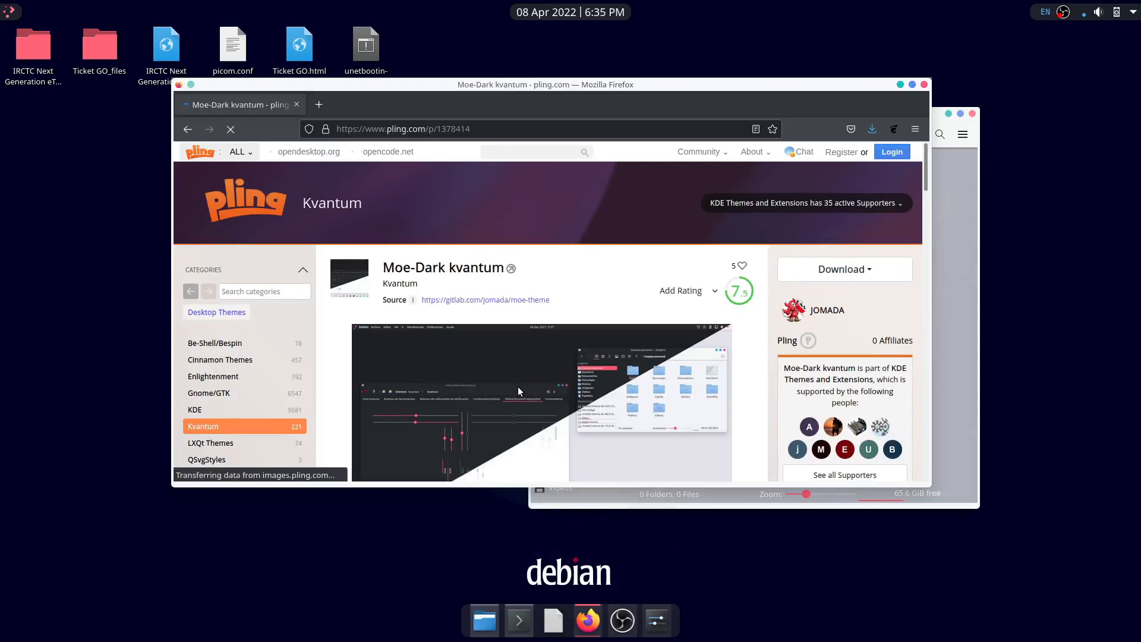
{"action": "left_click", "coordinate": [843, 269]}
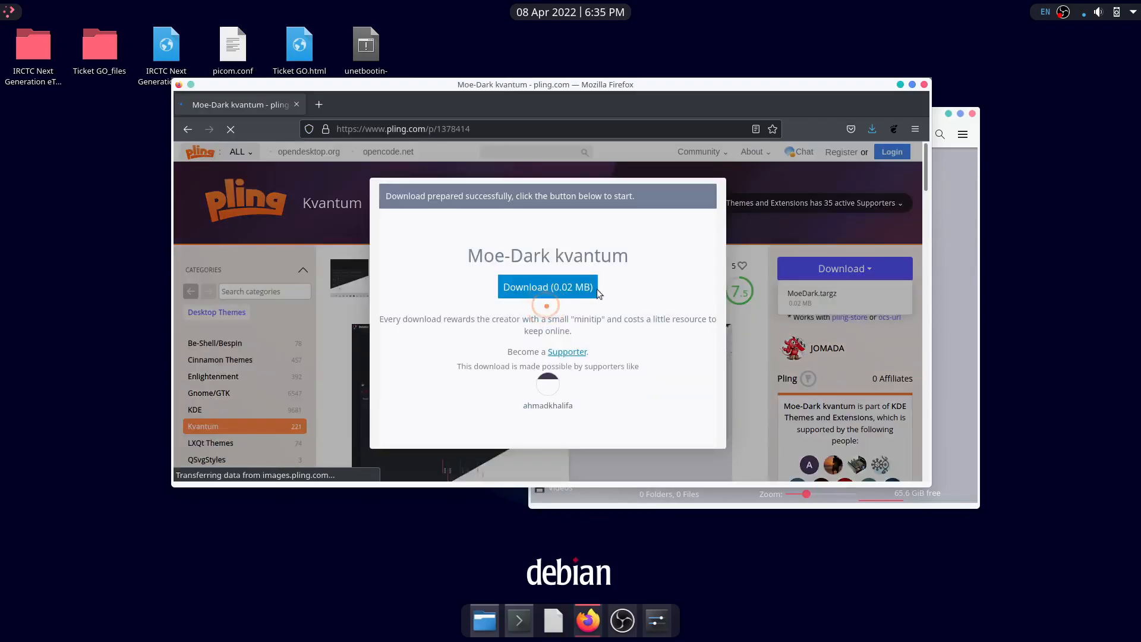
{"action": "left_click", "coordinate": [547, 286]}
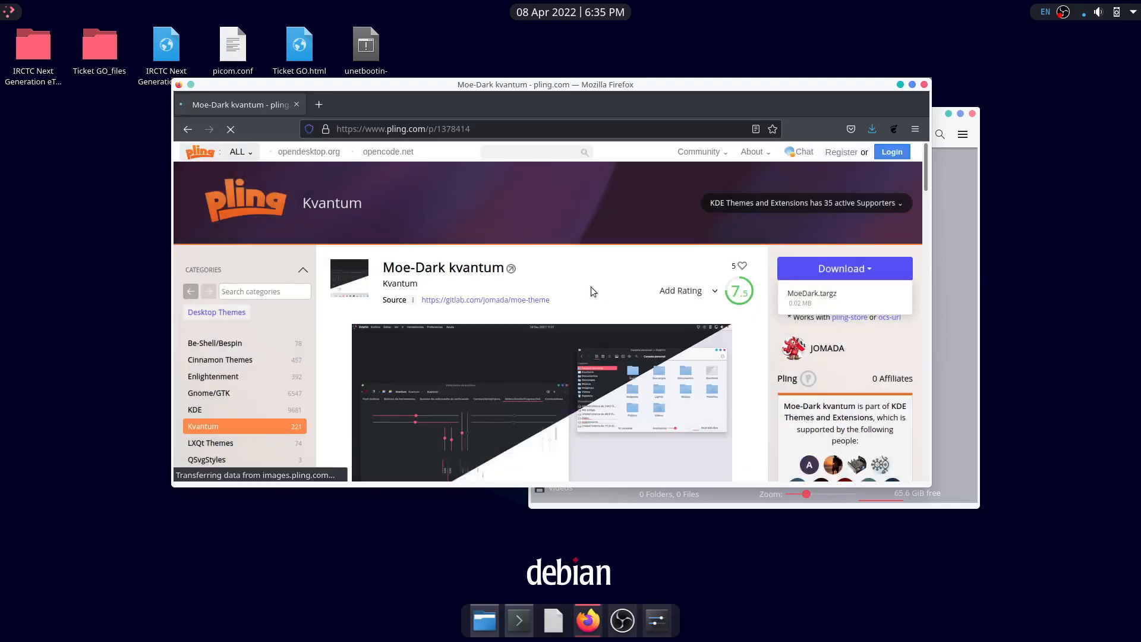
{"action": "left_click", "coordinate": [872, 129]}
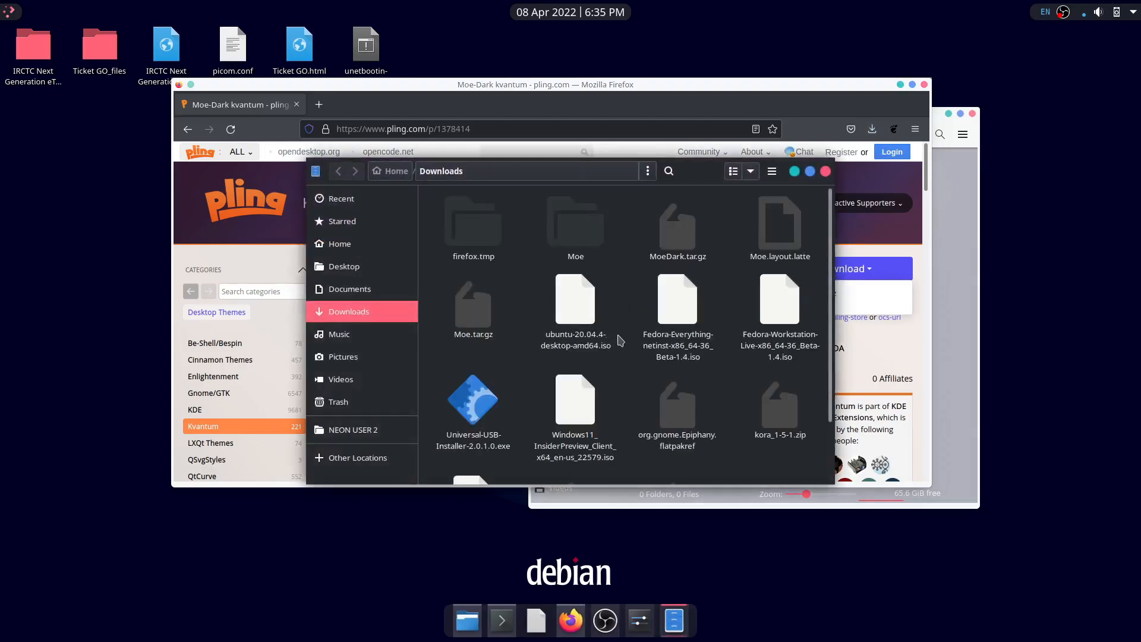
Extract MoeDark.tar.gz in Downloads and launch Kvantum Manager
{"action": "scroll", "scroll_direction": "down", "scroll_amount": 3}
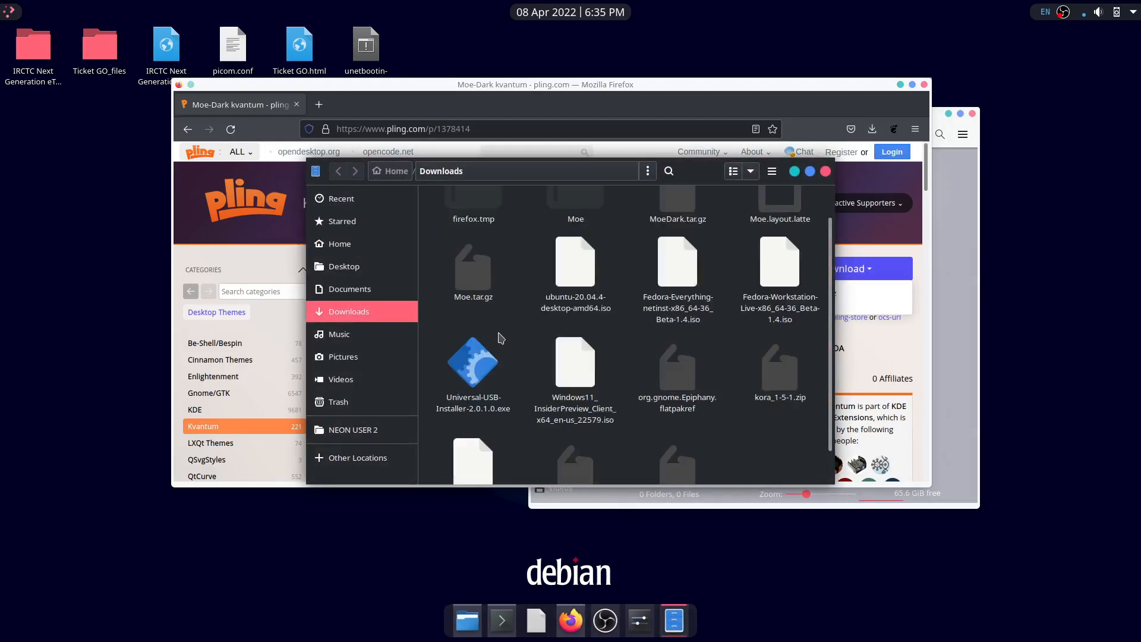
{"action": "left_click", "coordinate": [677, 224]}
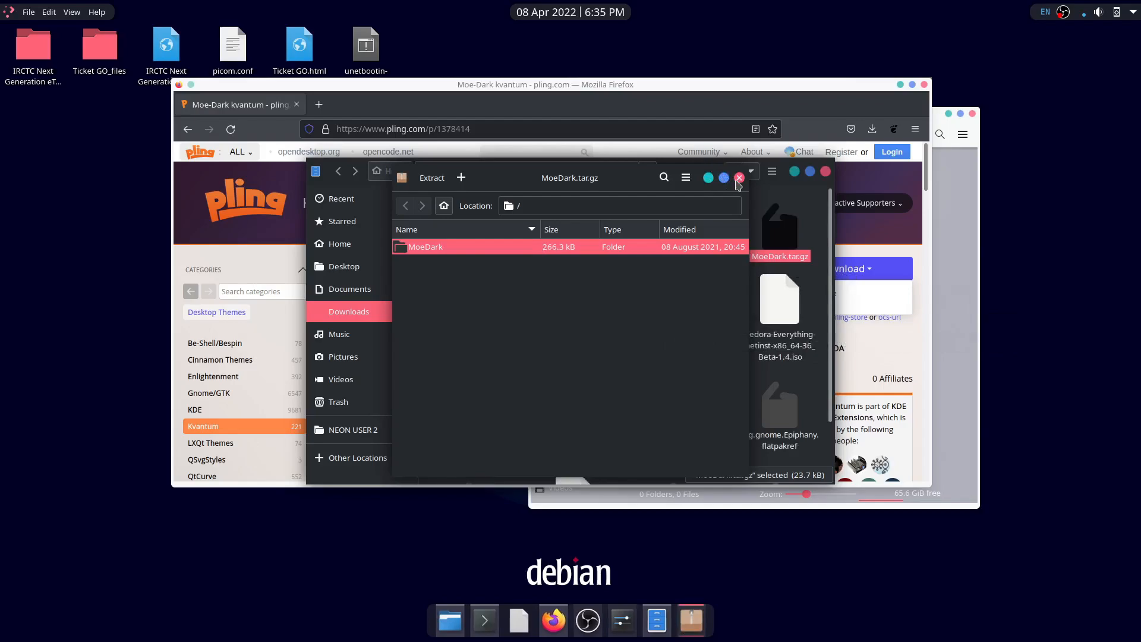
{"action": "left_click", "coordinate": [739, 178]}
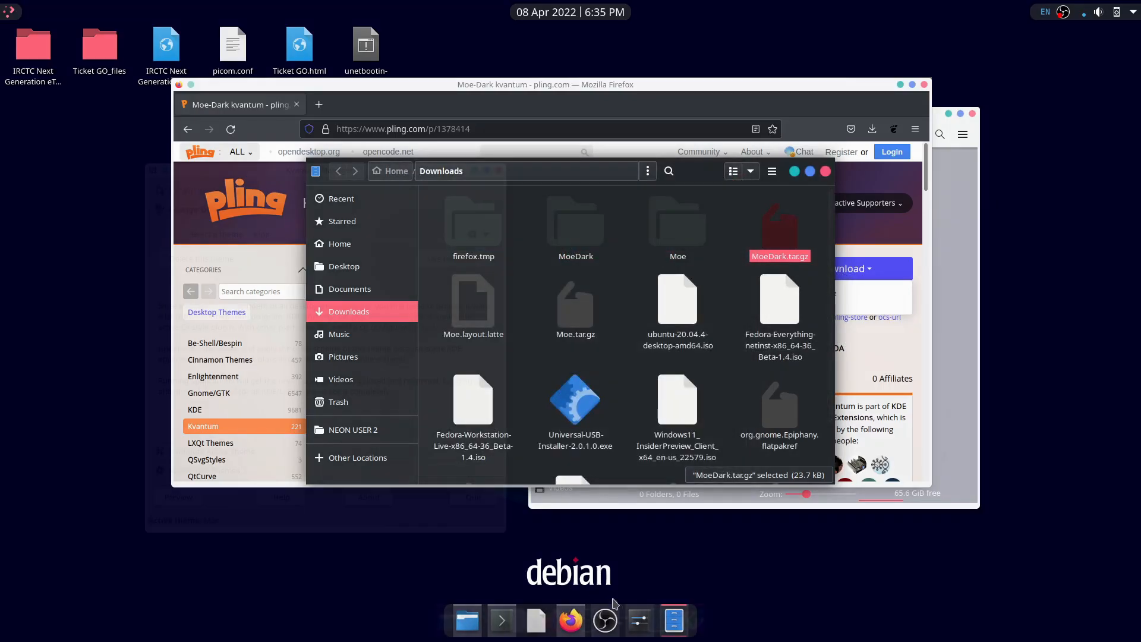
{"action": "left_click", "coordinate": [691, 620]}
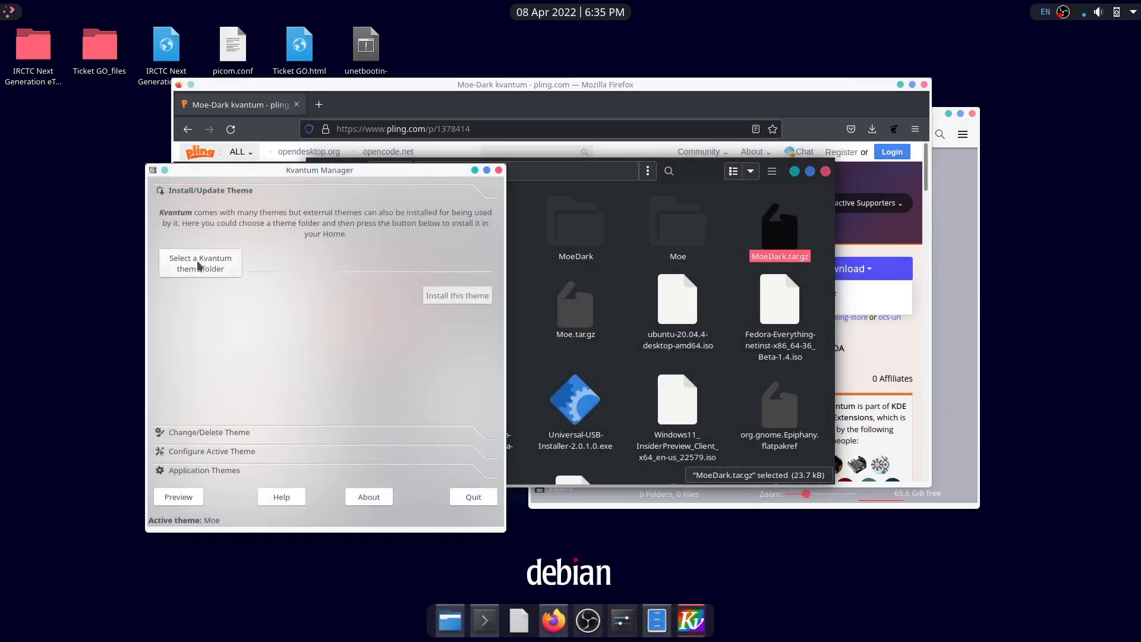
Install the Kvantum theme from Downloads/MoeDark and go to Change/Delete Theme
{"action": "left_click", "coordinate": [199, 262]}
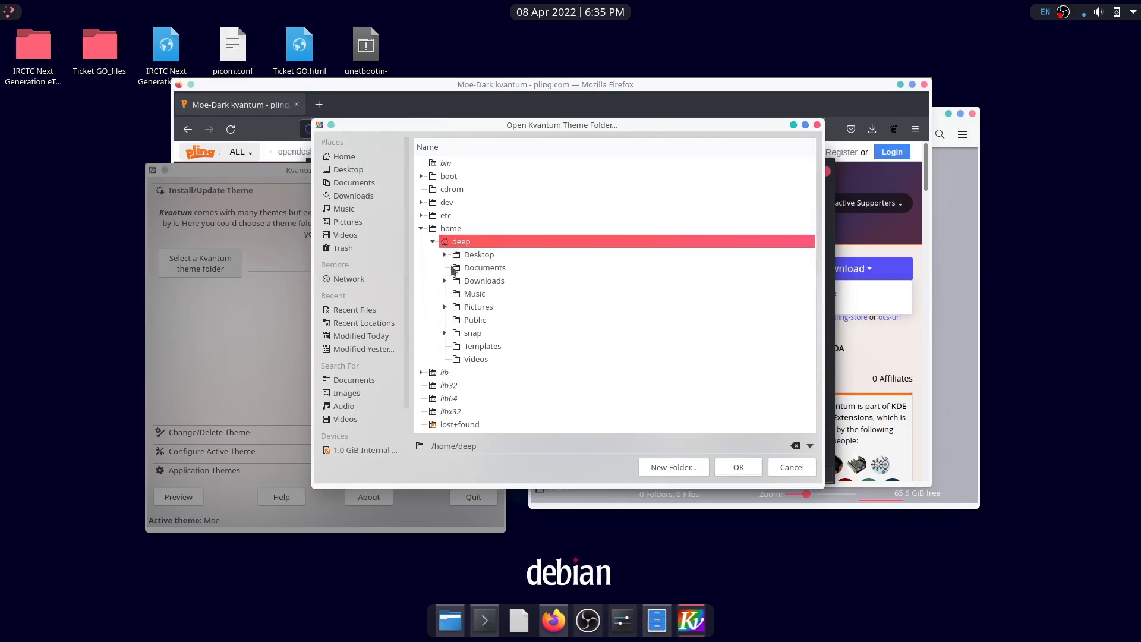
{"action": "left_click", "coordinate": [445, 280]}
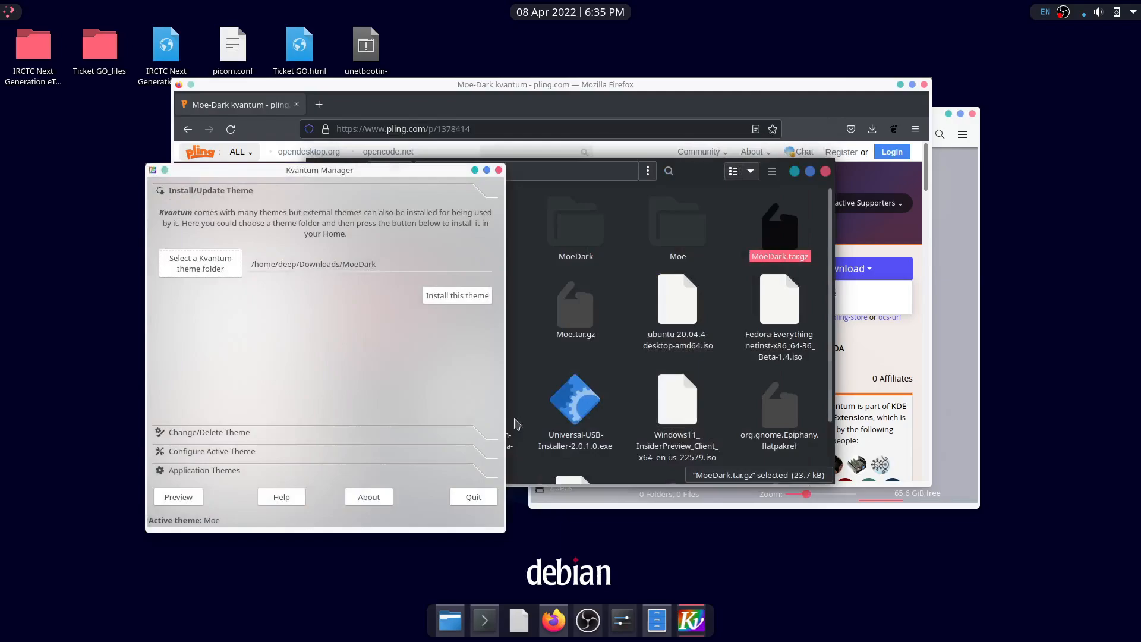
{"action": "left_click", "coordinate": [456, 295]}
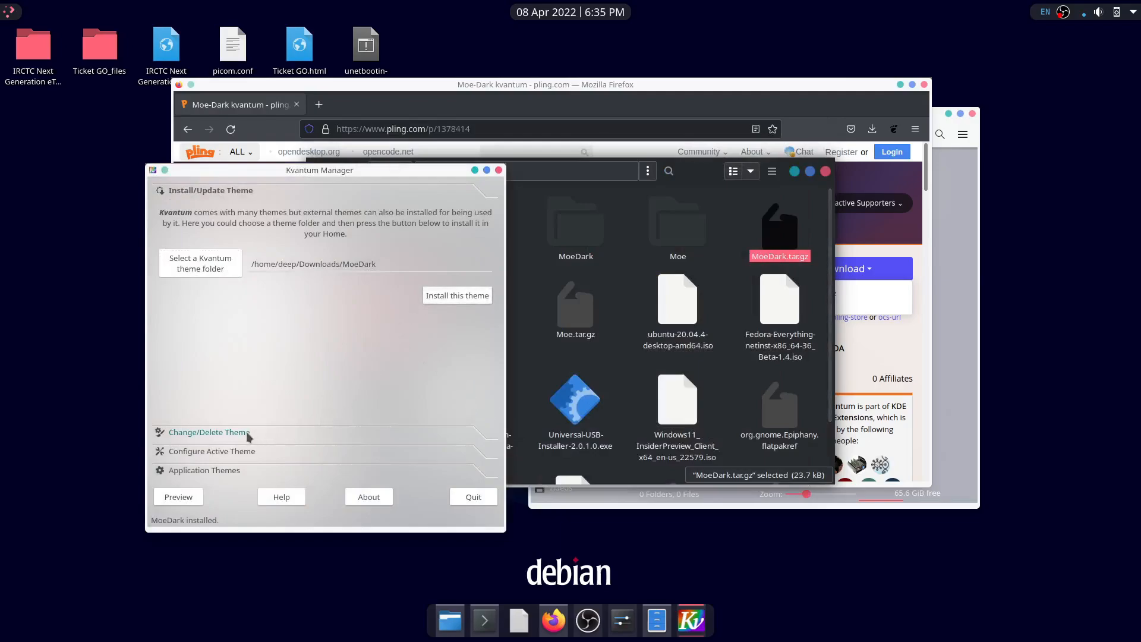
{"action": "left_click", "coordinate": [209, 432]}
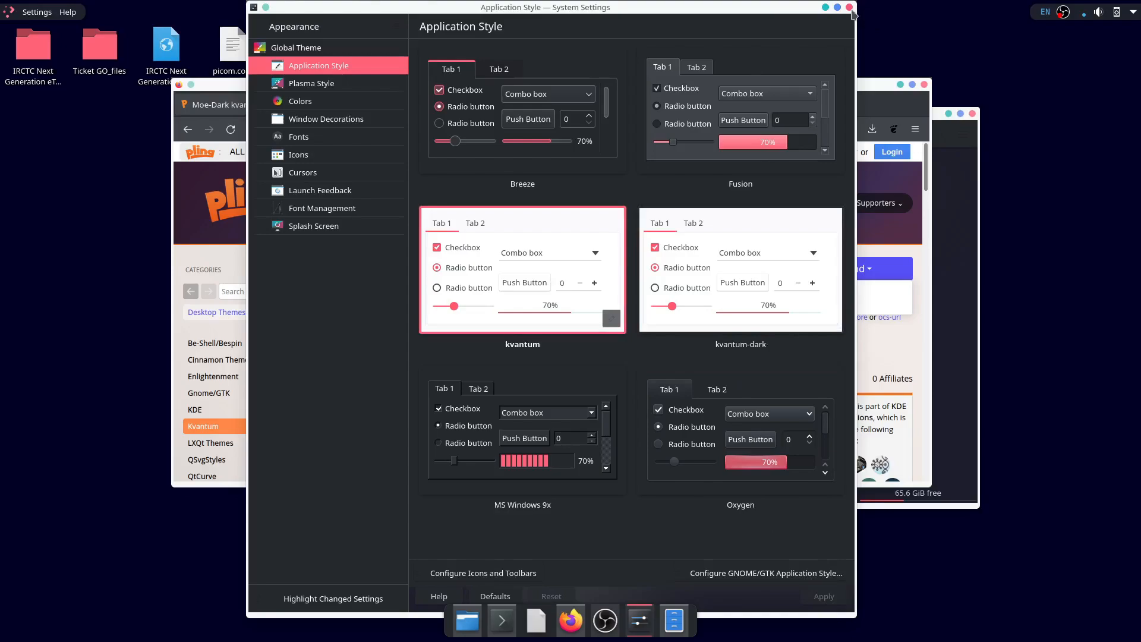
{"action": "mouse_move", "coordinate": [388, 37]}
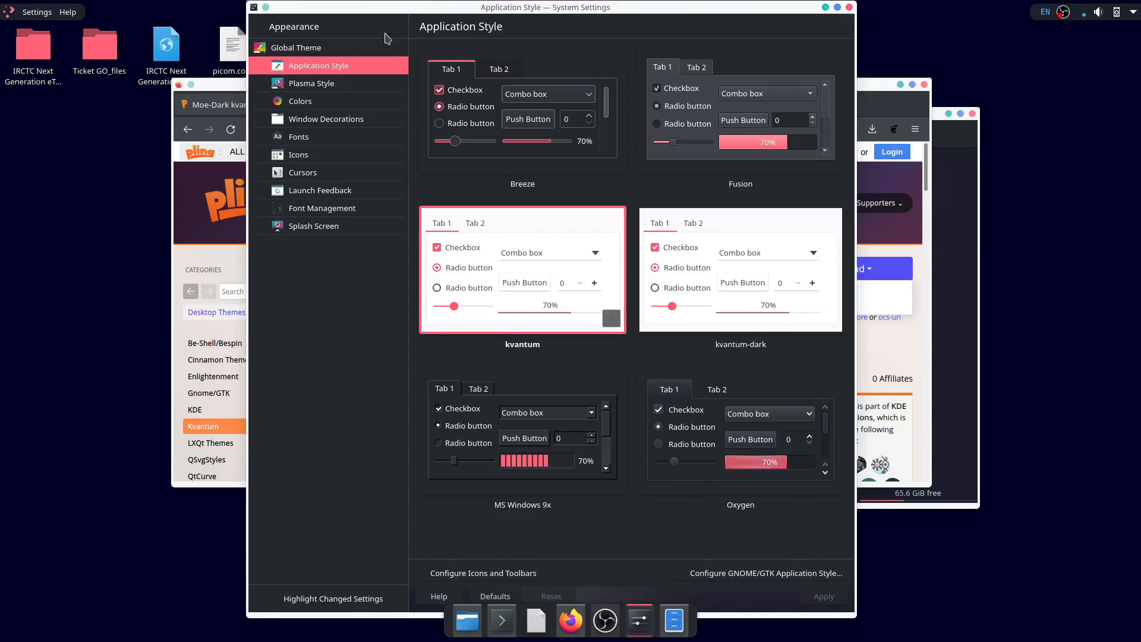
Get and install the Reversal icon theme by Night from Get New Icons
{"action": "left_click", "coordinate": [325, 119]}
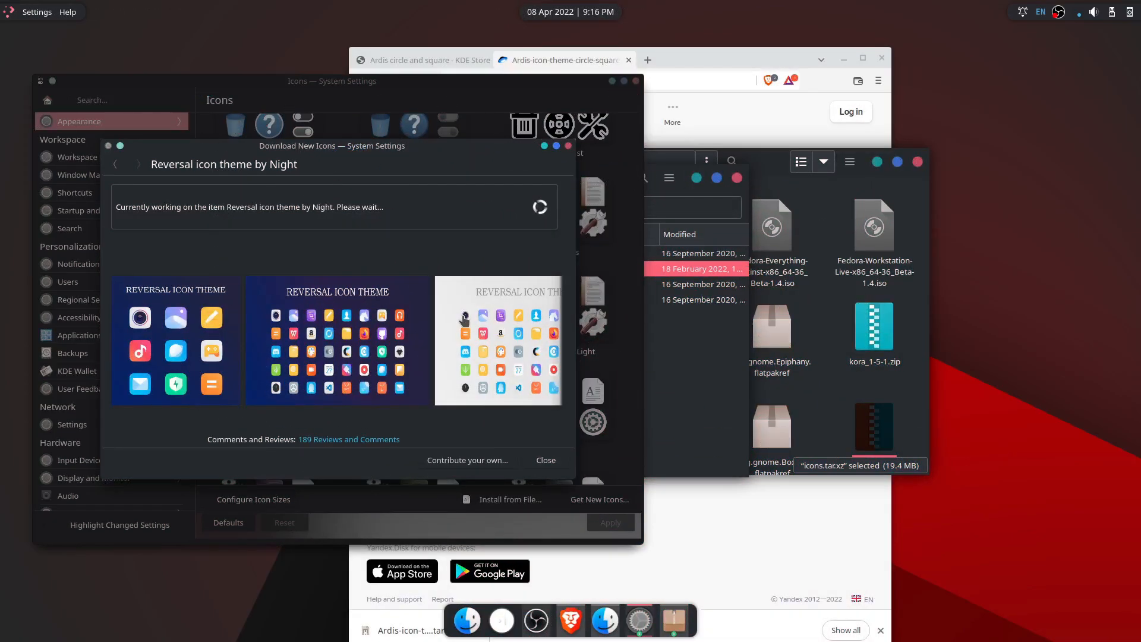
{"action": "mouse_move", "coordinate": [421, 261]}
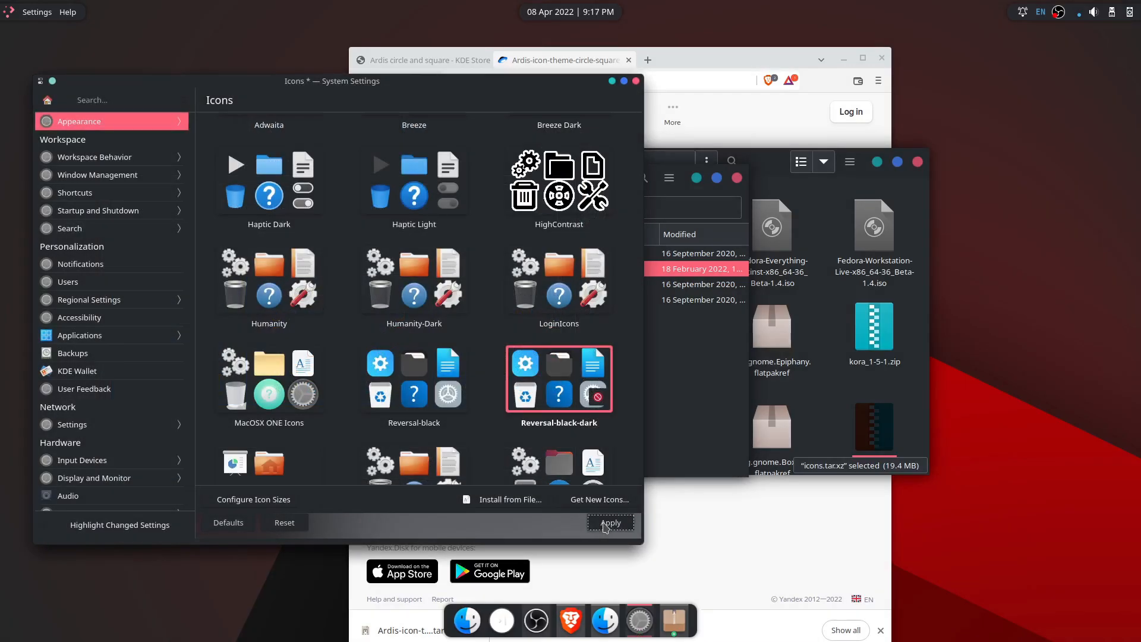
Apply Reversal-black-dark as the icon theme
{"action": "left_click", "coordinate": [611, 523]}
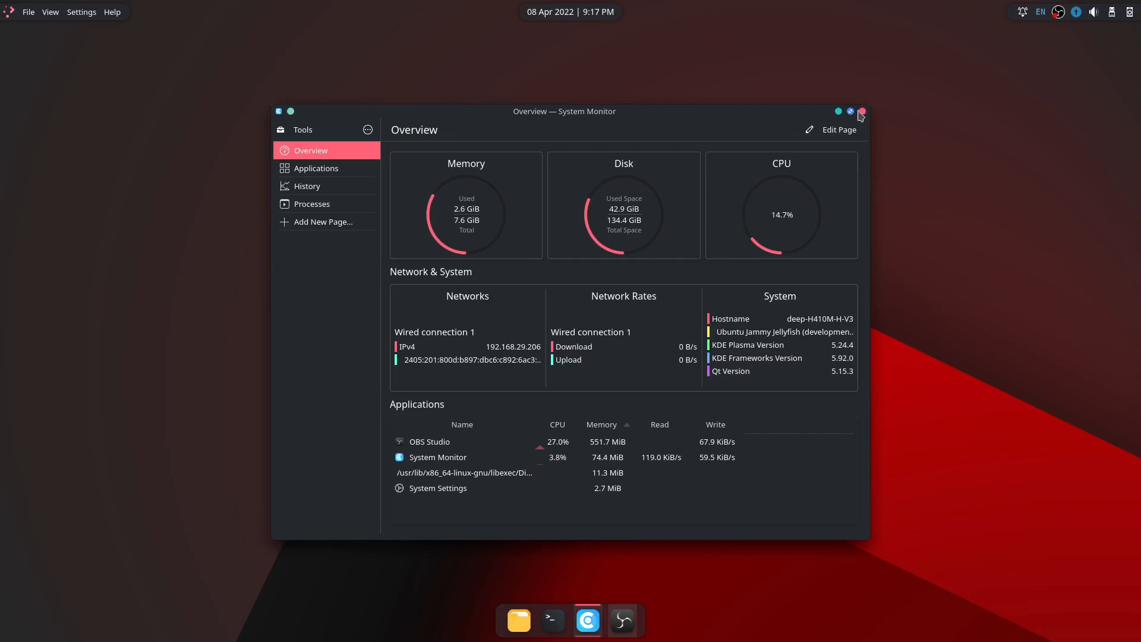
Close System Monitor and launch apps from All Applications, authorising GParted as root
{"action": "left_click", "coordinate": [640, 620]}
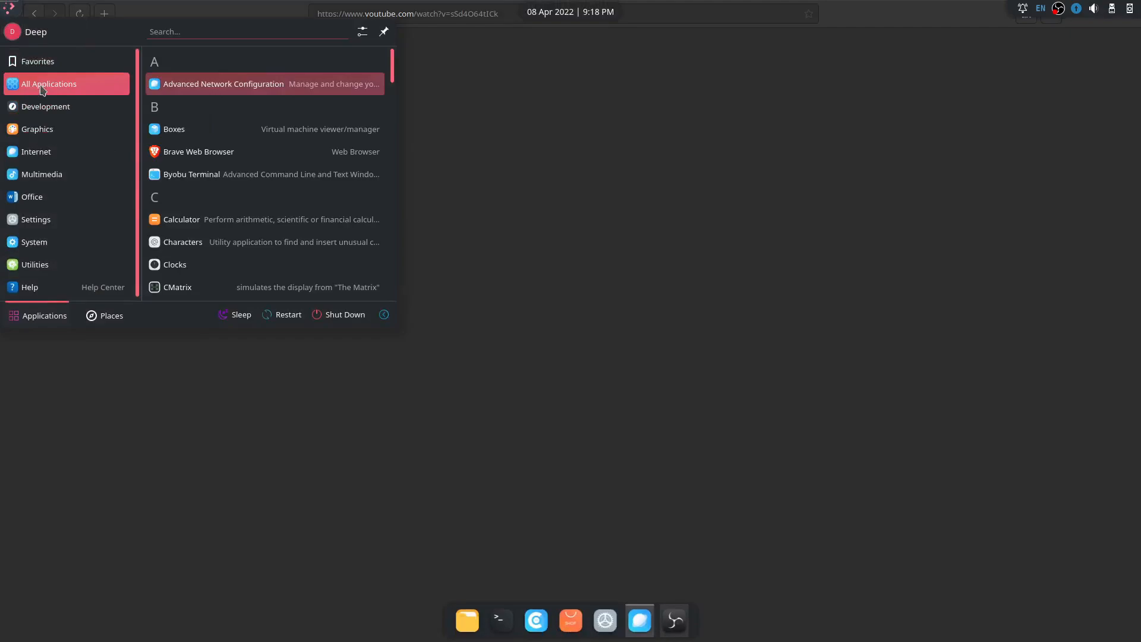
{"action": "left_click", "coordinate": [174, 129]}
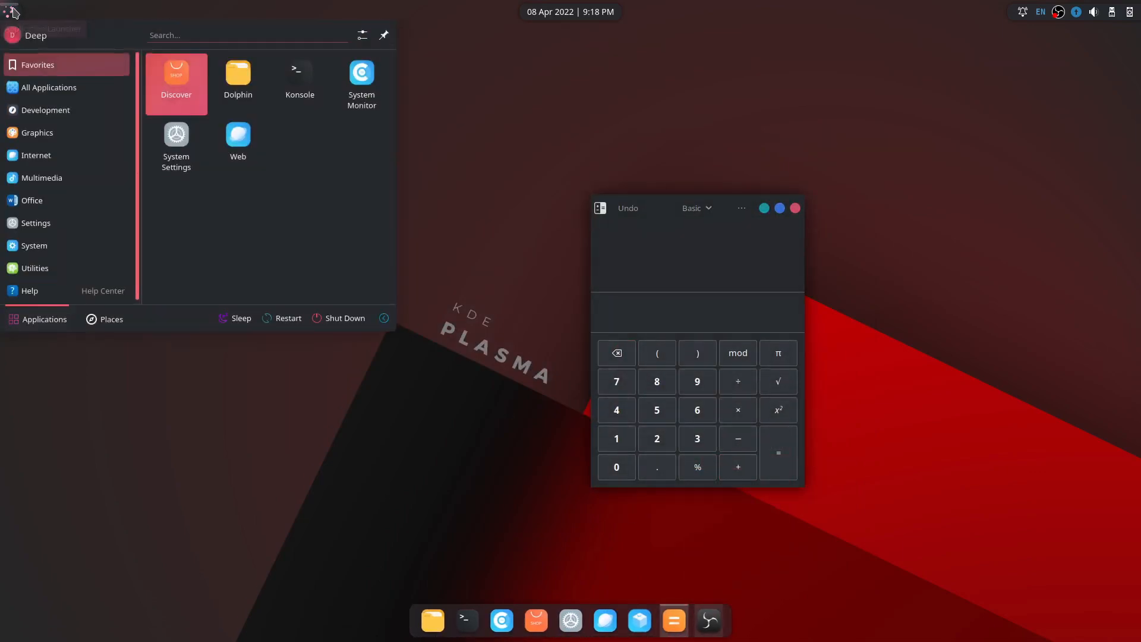
{"action": "left_click", "coordinate": [48, 88]}
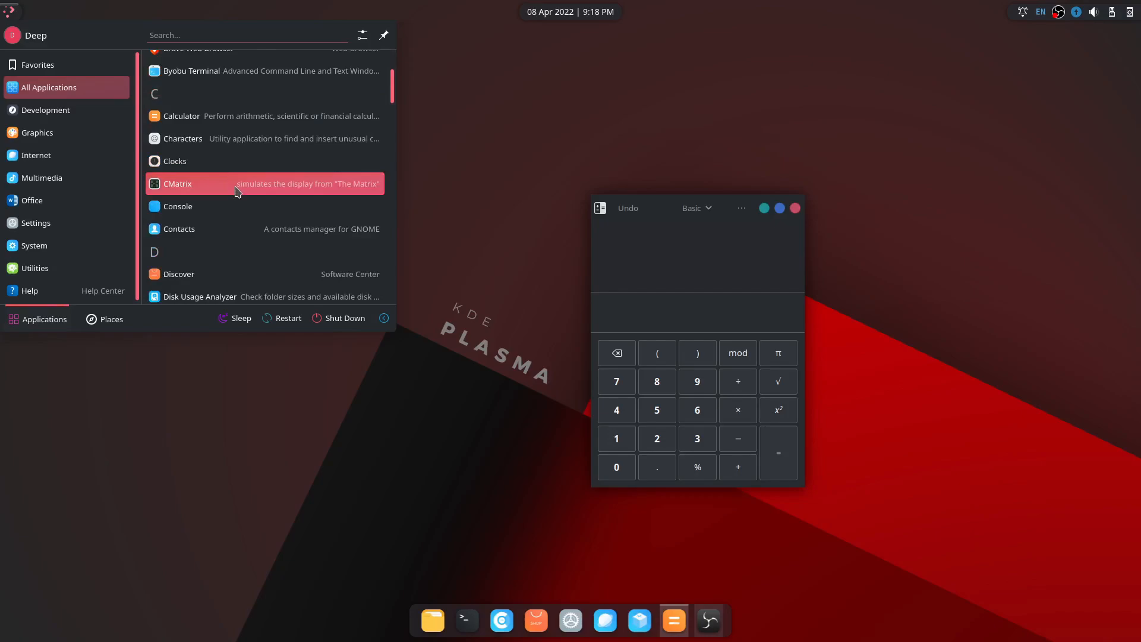
{"action": "scroll", "scroll_direction": "down", "scroll_amount": 3}
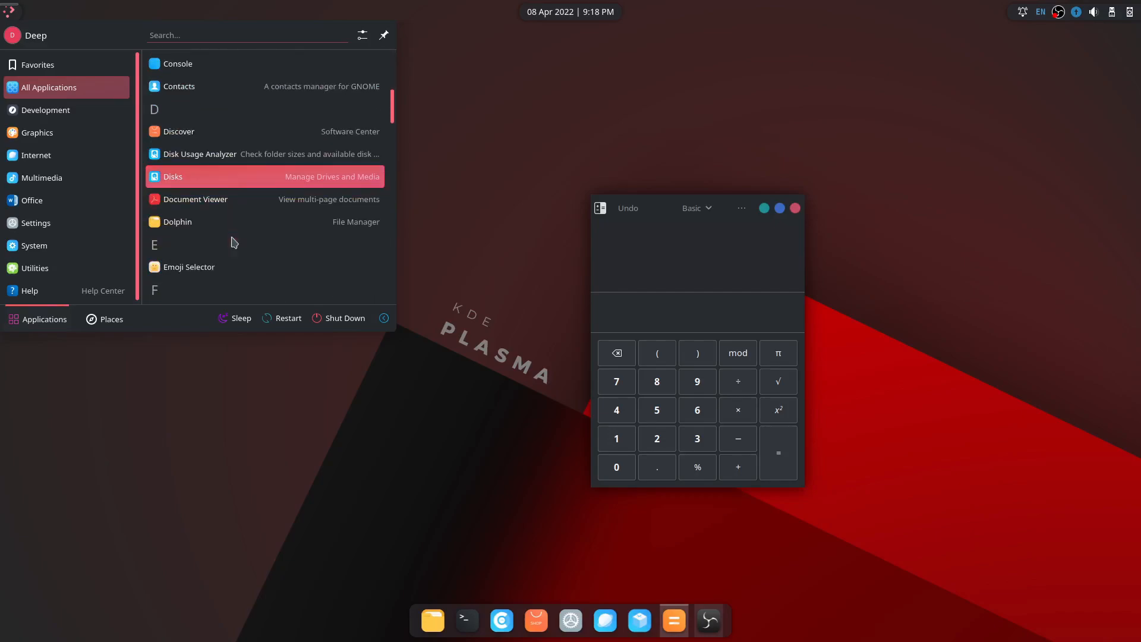
{"action": "scroll", "scroll_direction": "down", "scroll_amount": 3}
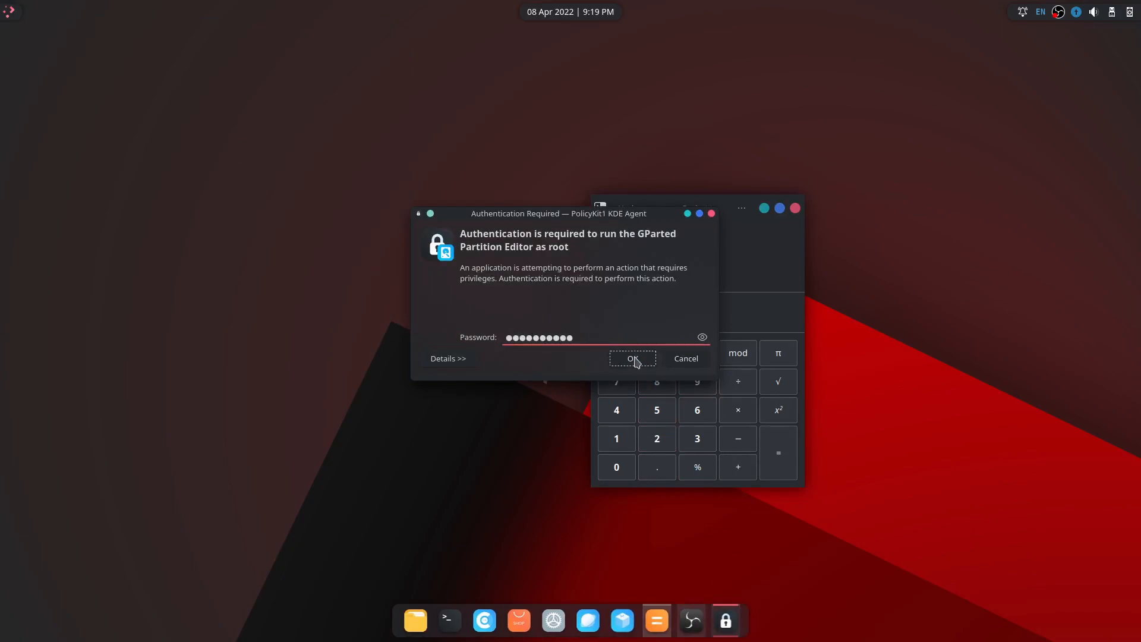
{"action": "left_click", "coordinate": [632, 359]}
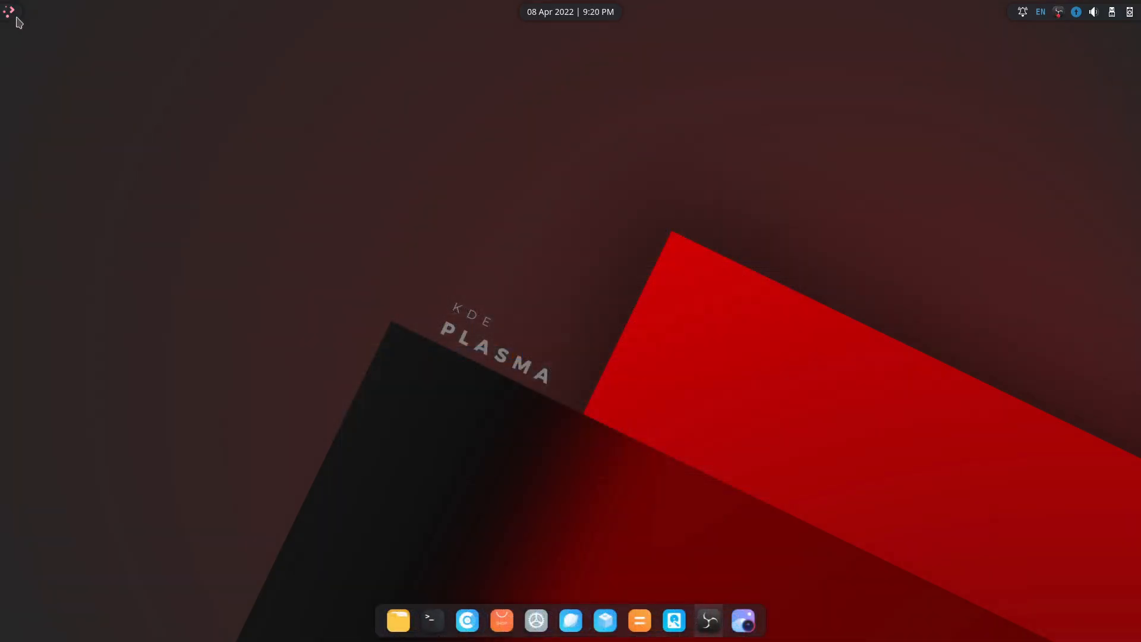
Reopen the application launcher and bring up its options
{"action": "left_click", "coordinate": [12, 11]}
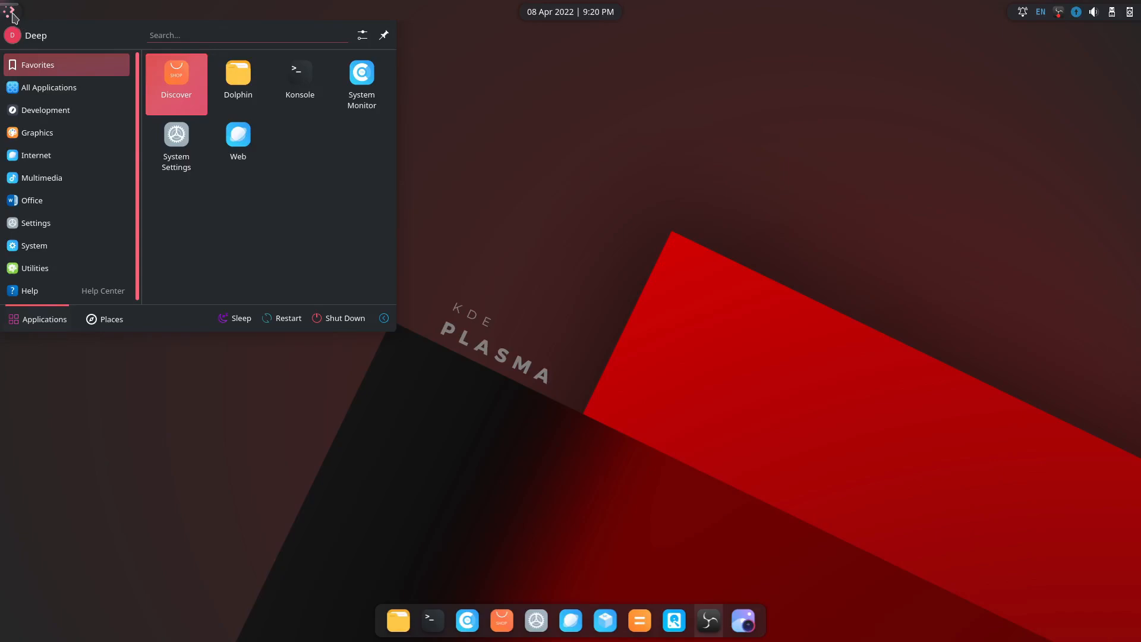
{"action": "right_click", "coordinate": [15, 10]}
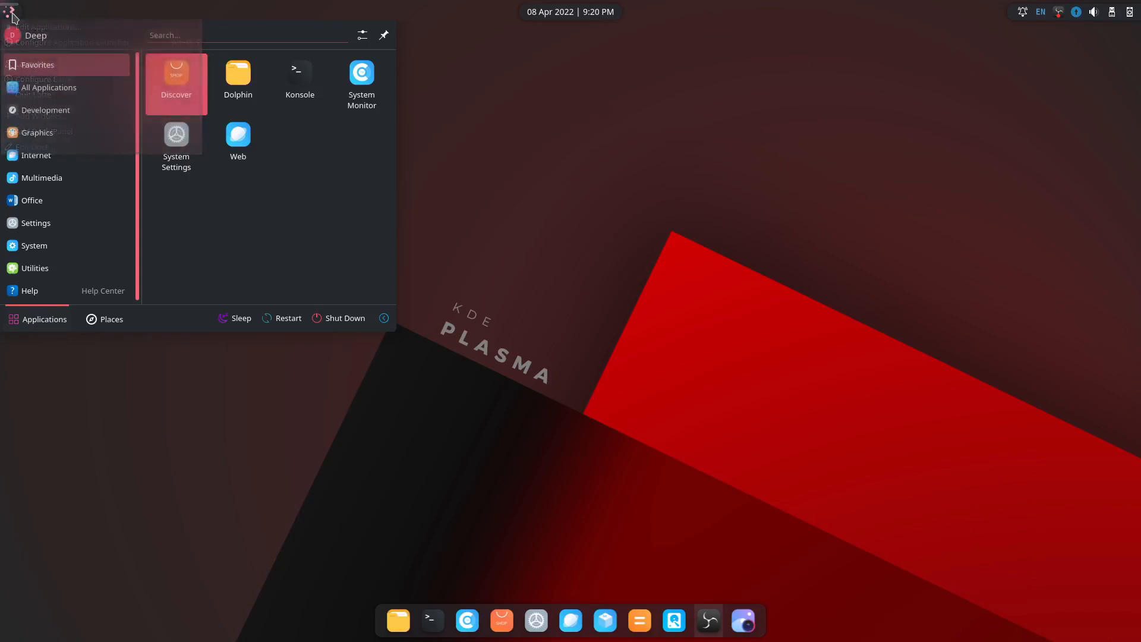